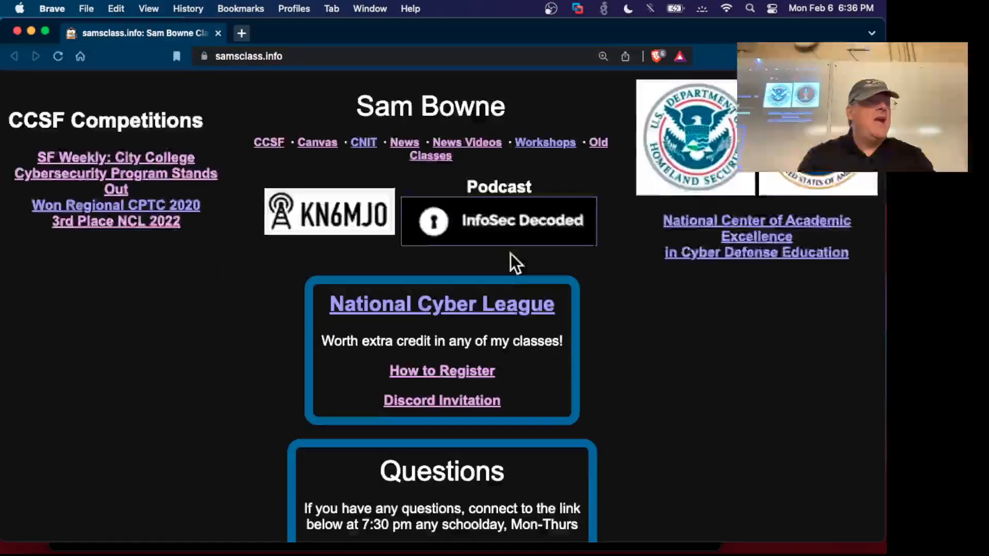
- Open the CNIT 121: Computer Forensics course page and scroll to its Projects list
scroll("down", 3)
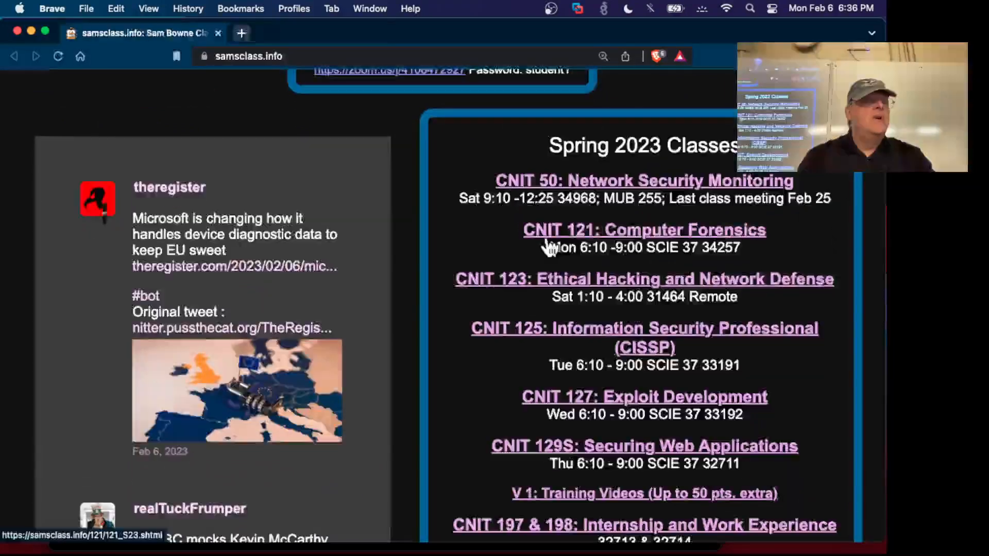
left_click(644, 230)
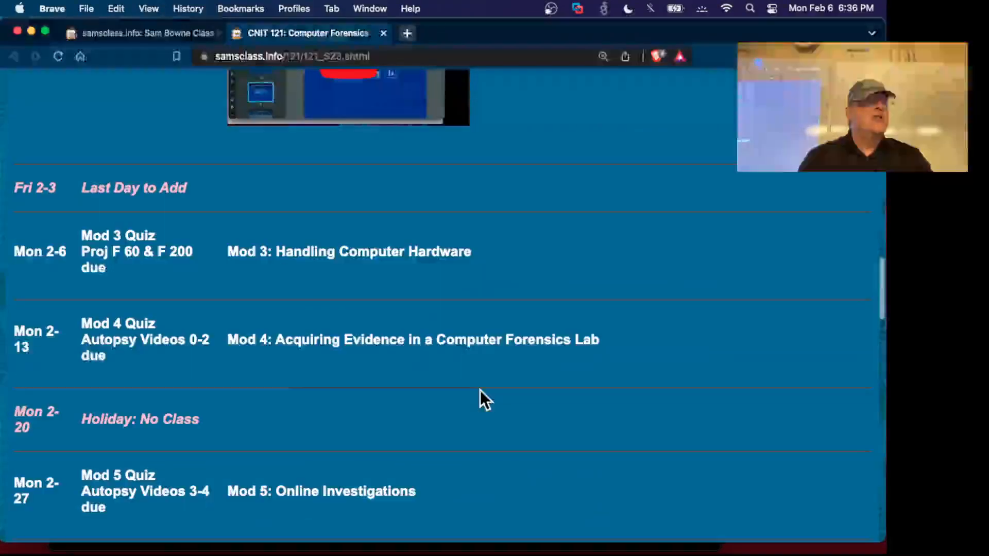
mouse_move(133, 309)
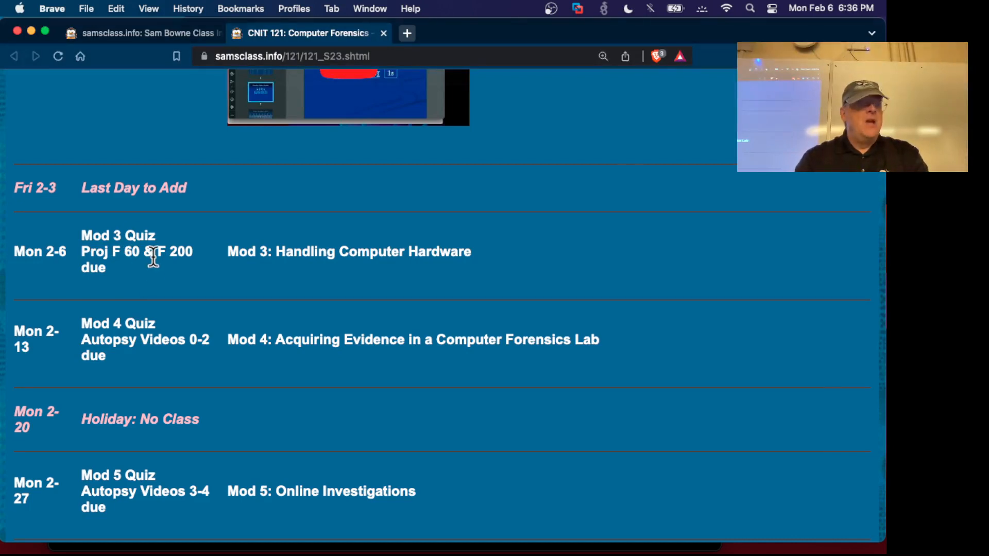
mouse_move(175, 258)
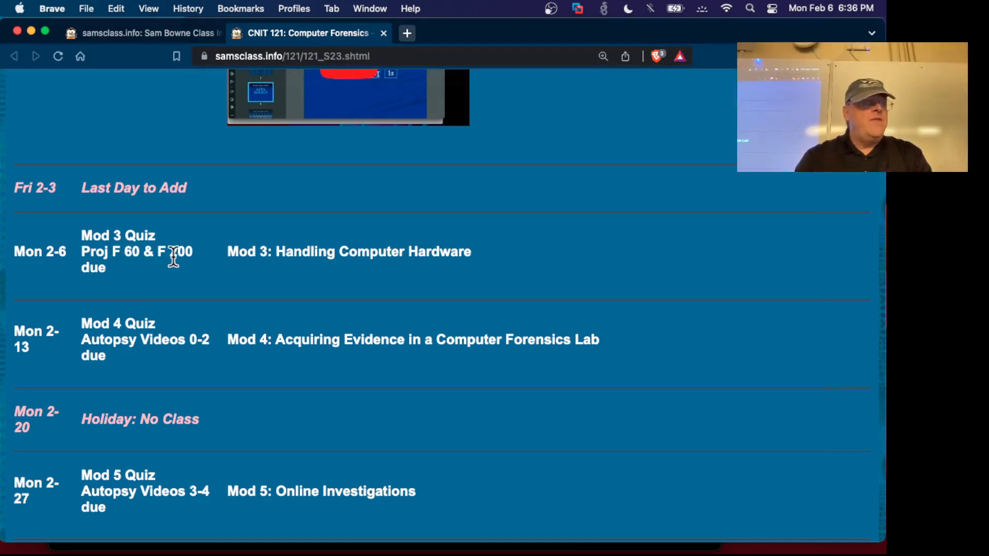
scroll("down", 3)
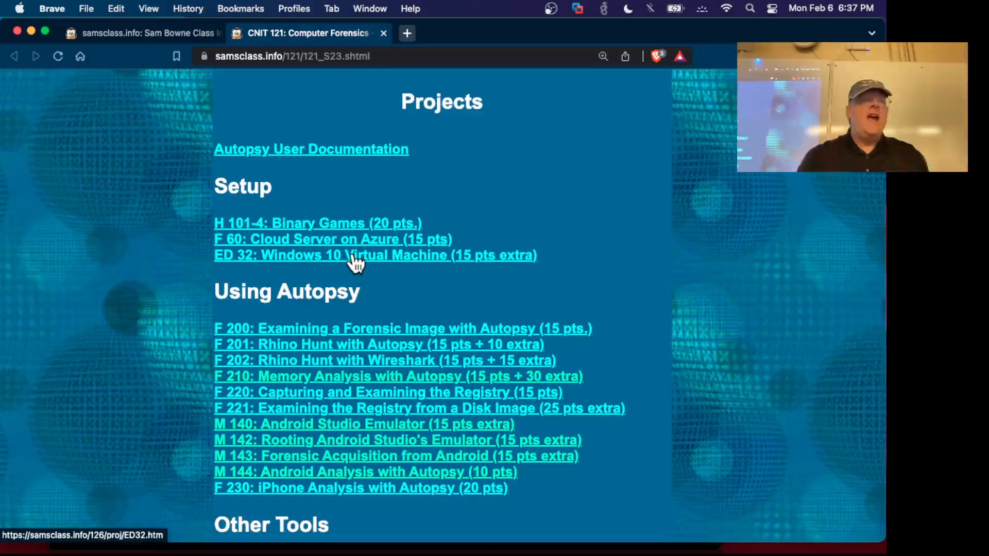
- Open the F 200: Examining a Forensic Image with Autopsy project page in a new tab
left_click(354, 255)
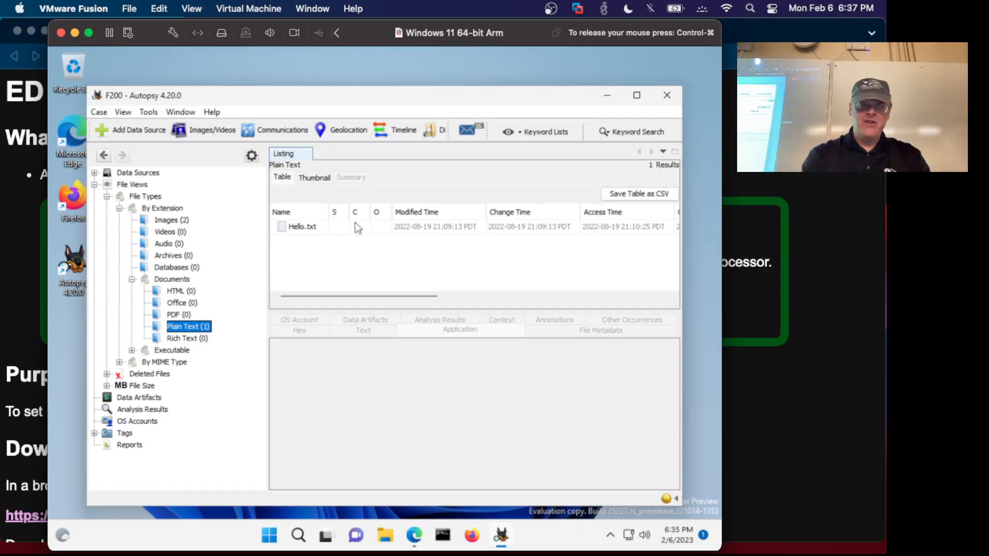
left_click(667, 95)
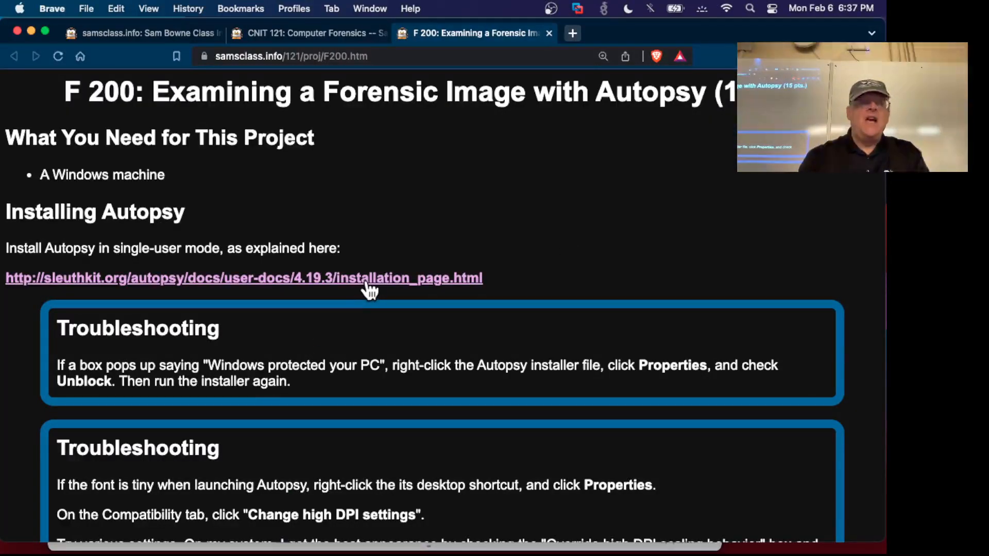
- Open the sleuthkit.org installation guide in a new tab and follow its download.php link to autopsy.com
right_click(370, 284)
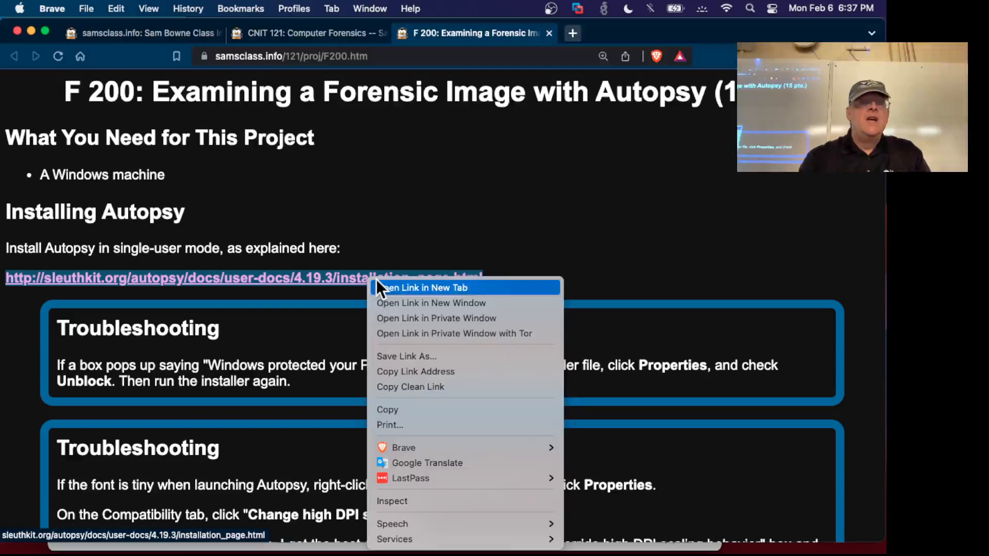
left_click(429, 287)
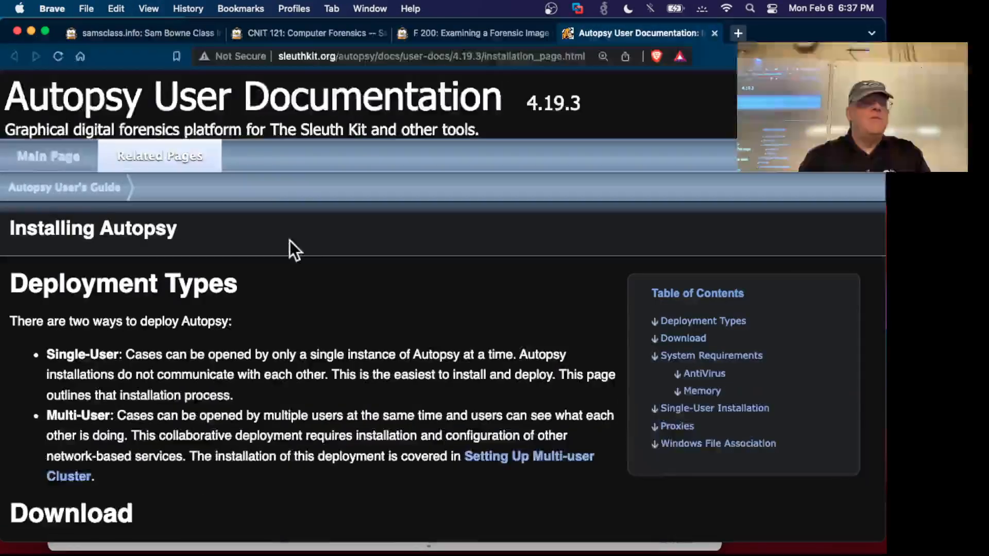
scroll("down", 3)
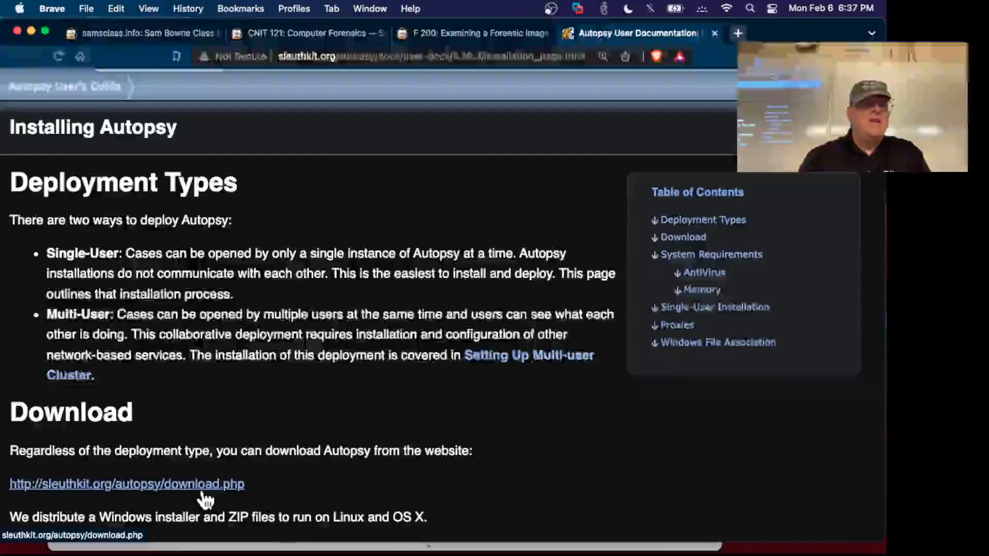
scroll("down", 3)
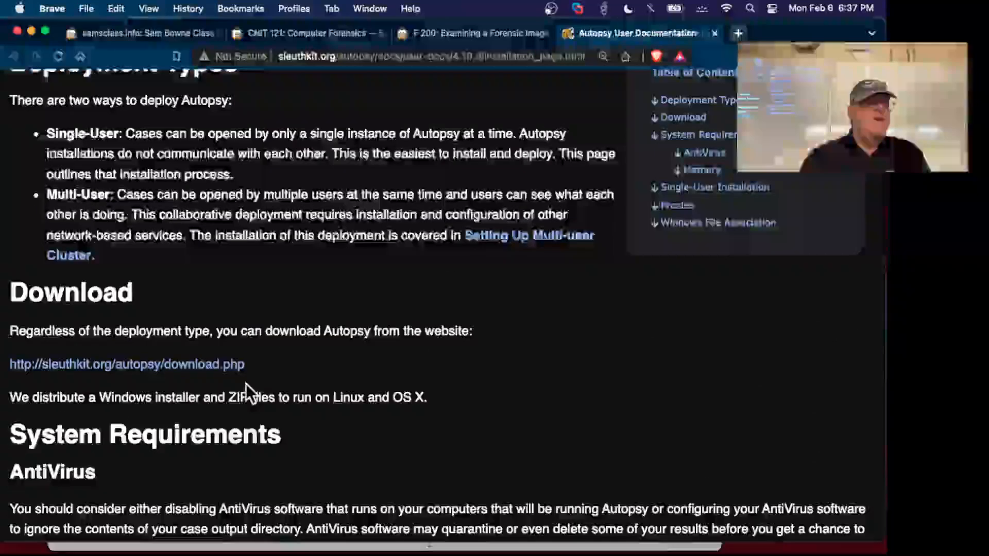
left_click(126, 364)
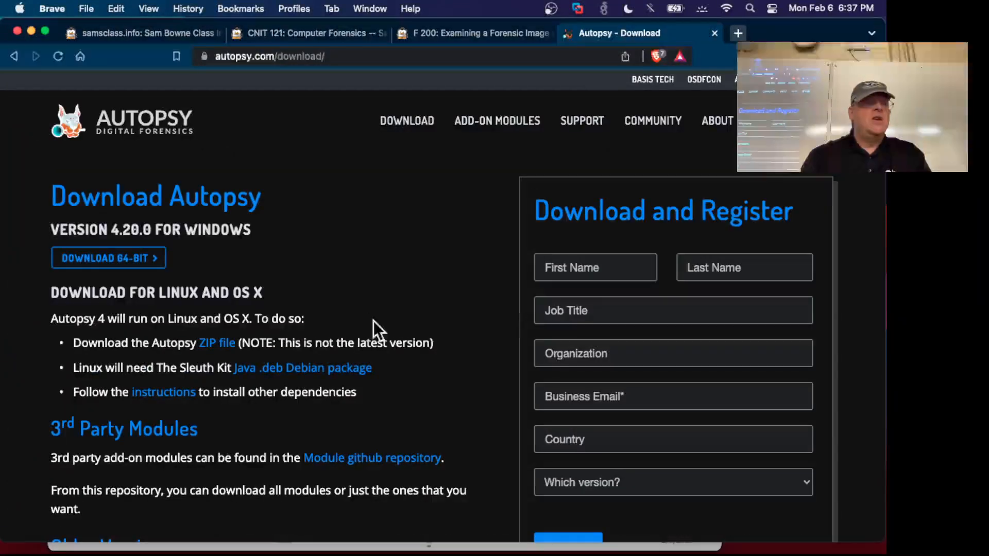
mouse_move(155, 249)
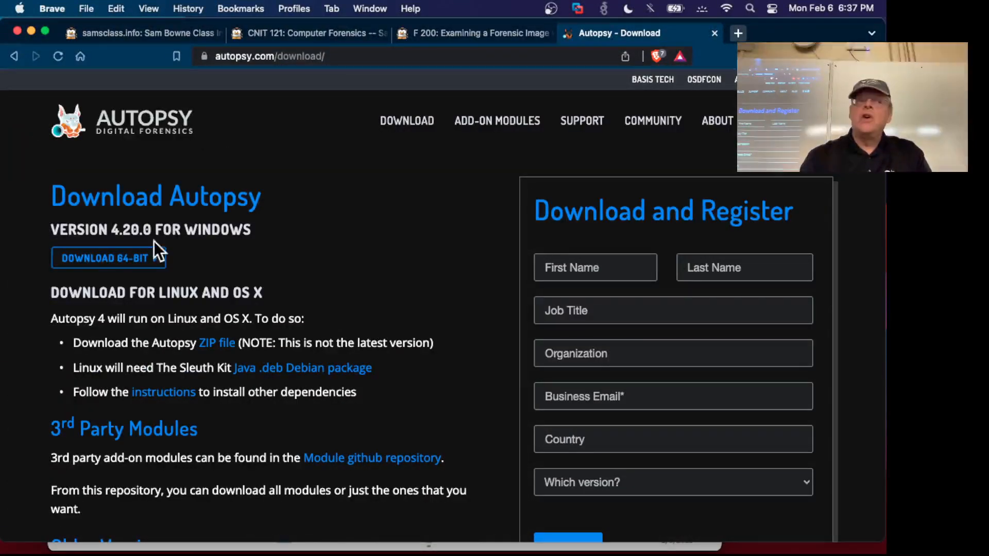
mouse_move(313, 292)
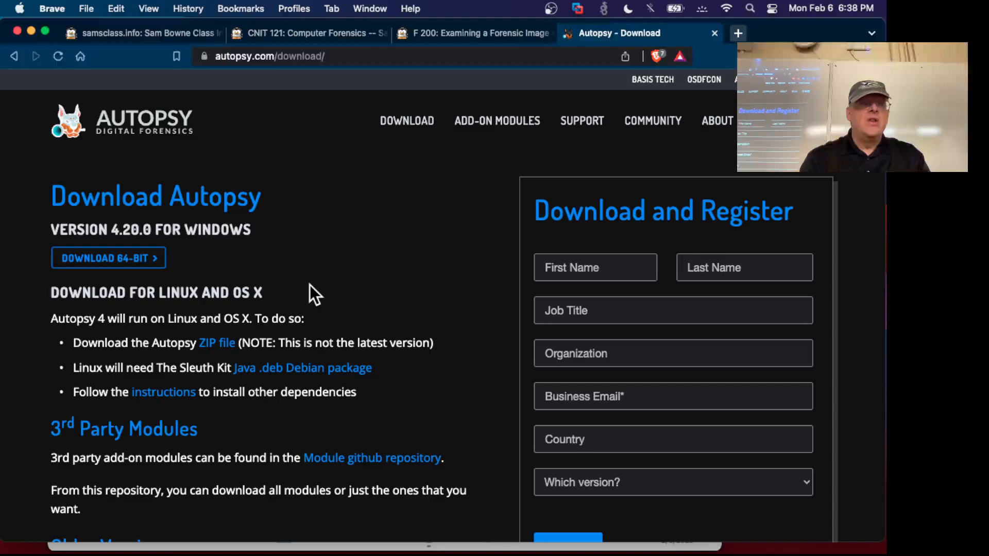
mouse_move(175, 266)
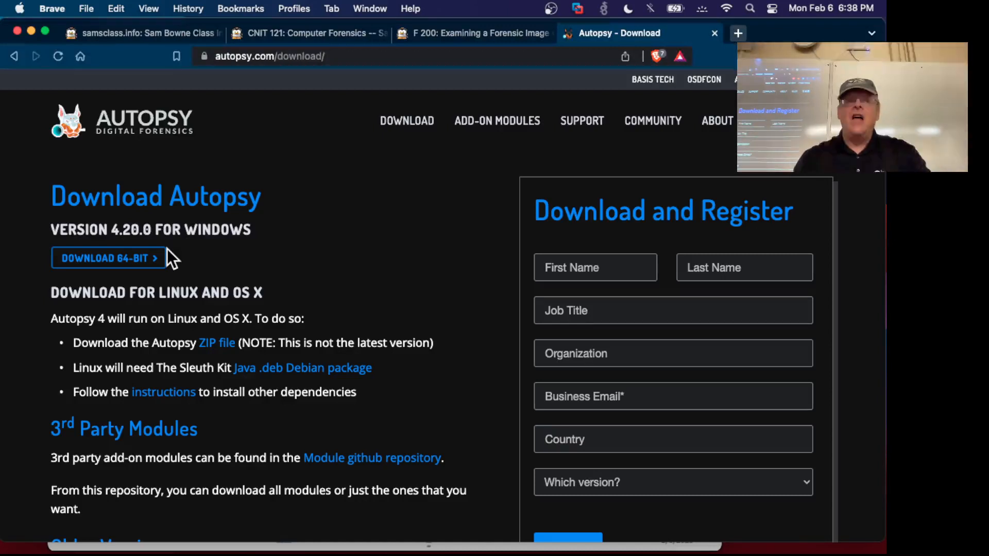
mouse_move(418, 105)
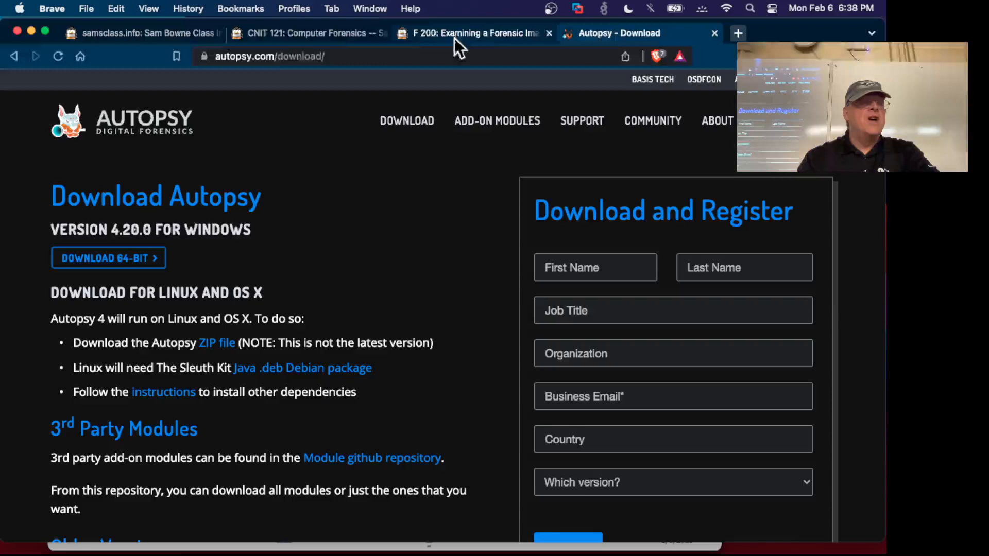
- Open the ED 32 Windows Virtual Machine page from the course tab, read the 64 GB disk note, then return to F 200
left_click(308, 33)
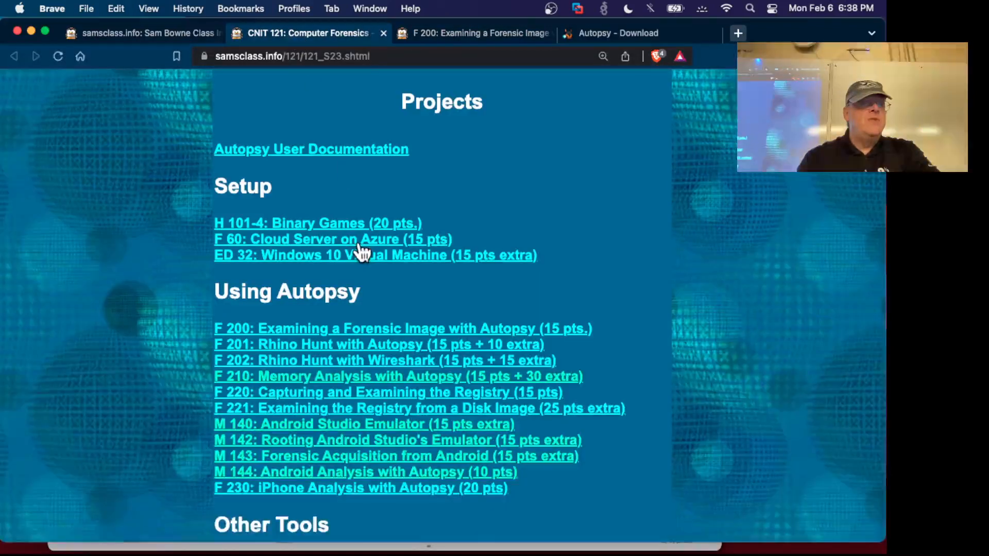
mouse_move(370, 263)
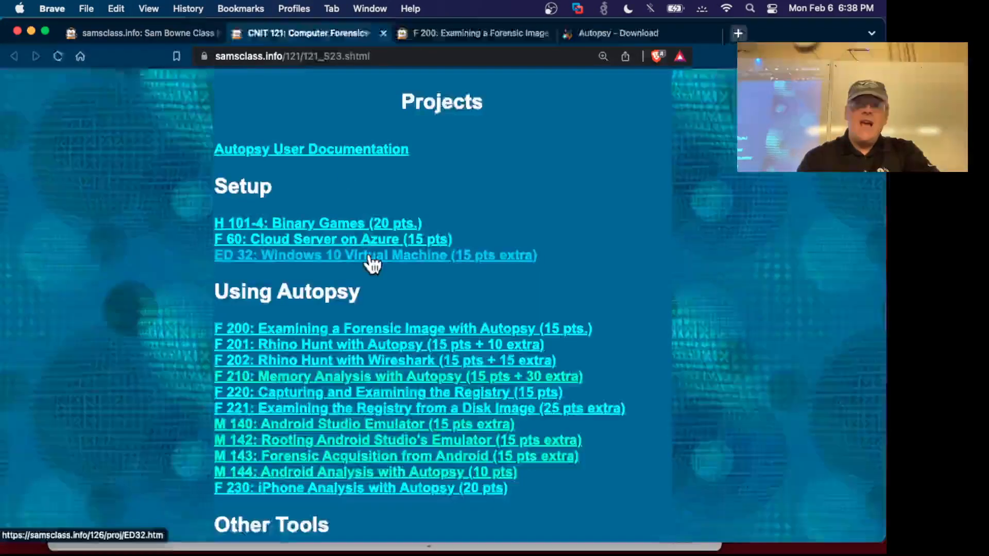
left_click(370, 256)
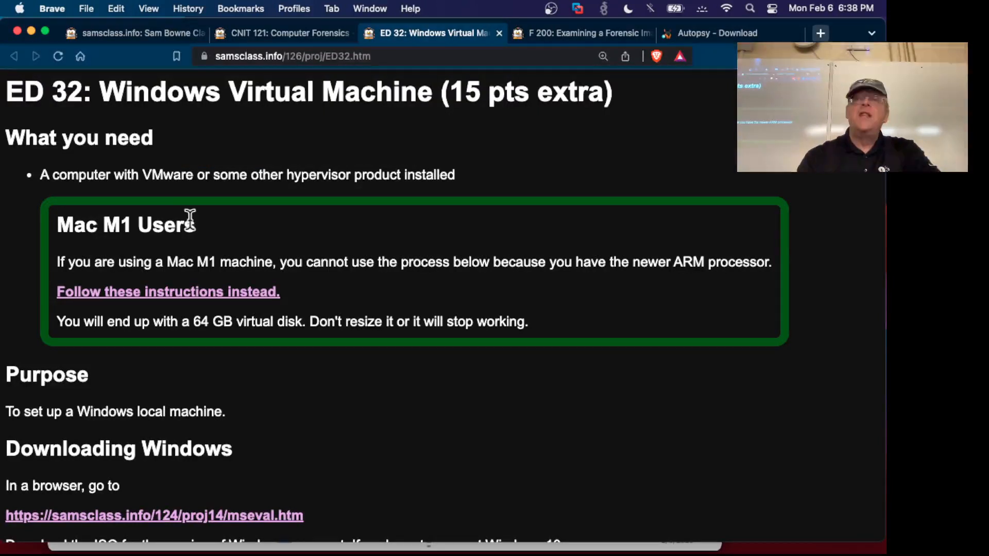
mouse_move(202, 239)
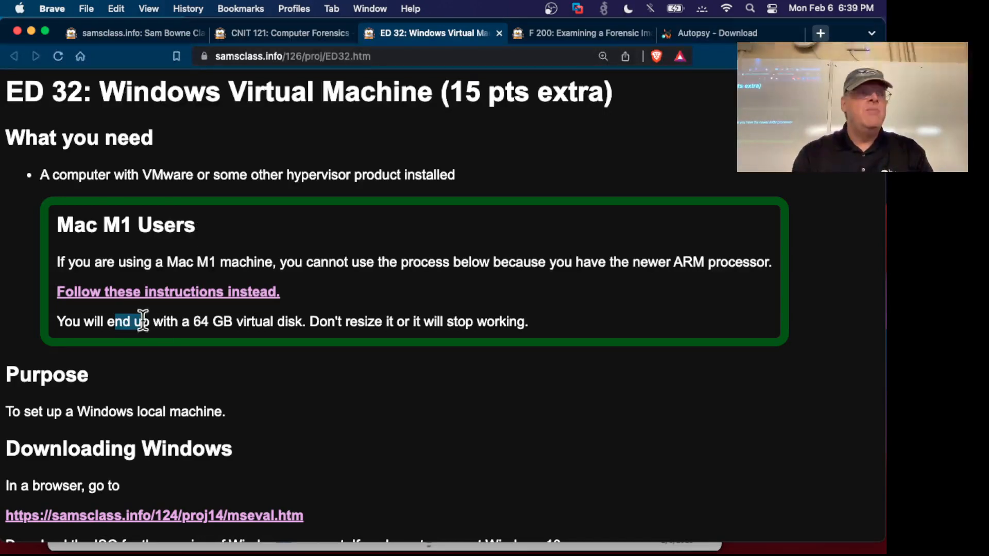
left_click_drag(133, 321, 232, 321)
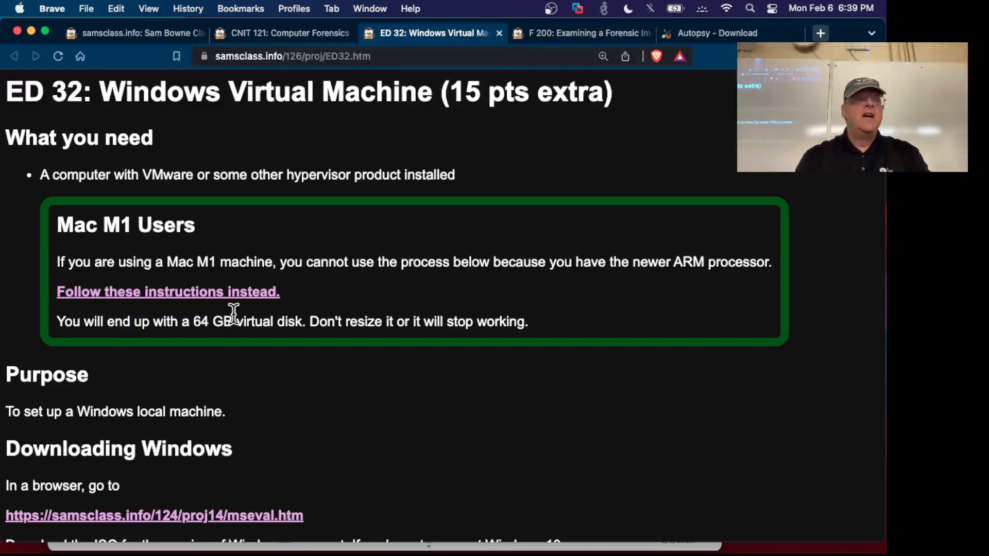
mouse_move(255, 315)
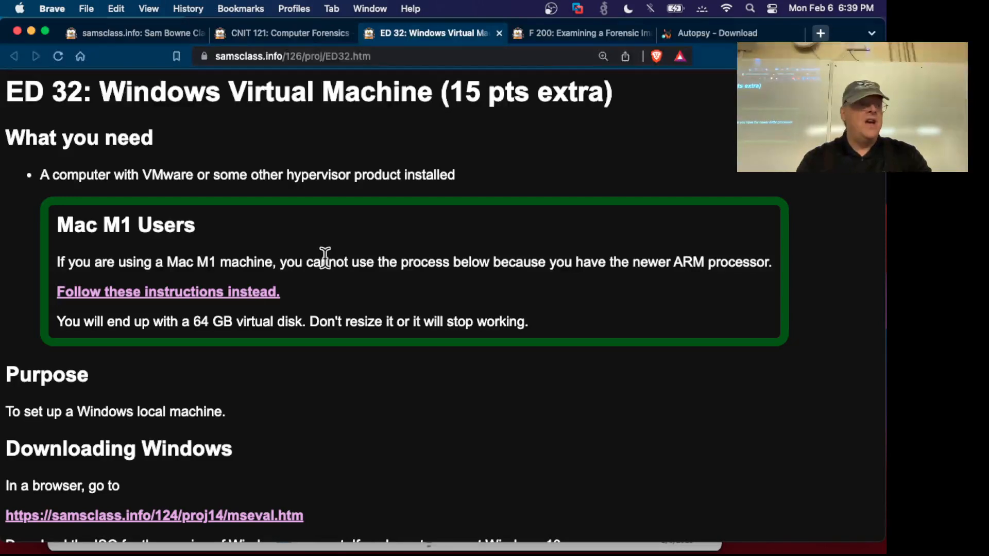
left_click(580, 33)
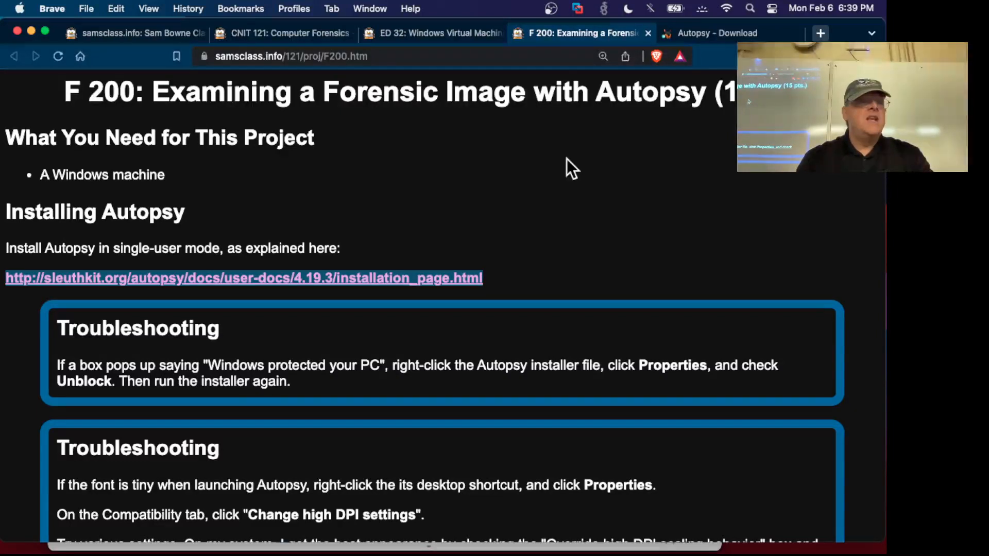
scroll("down", 3)
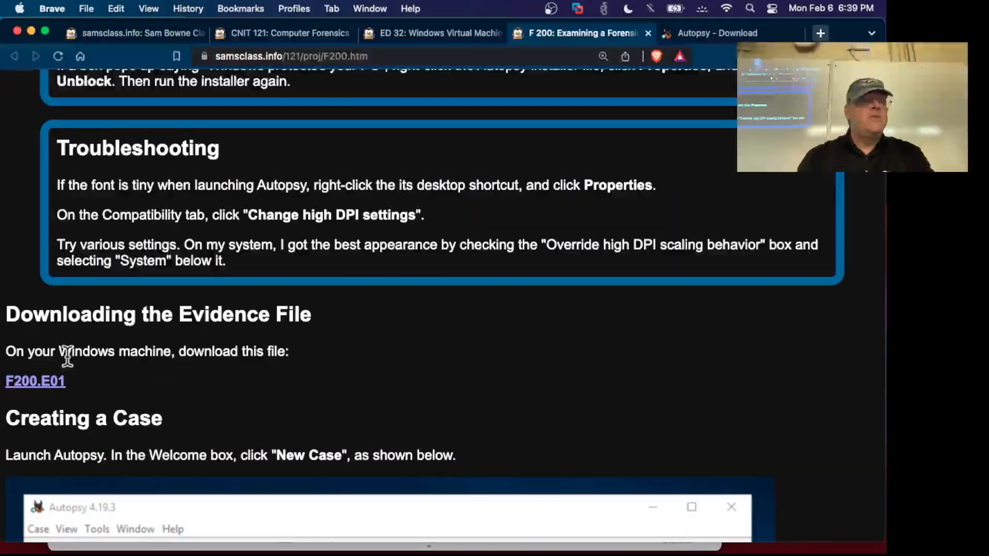
mouse_move(75, 385)
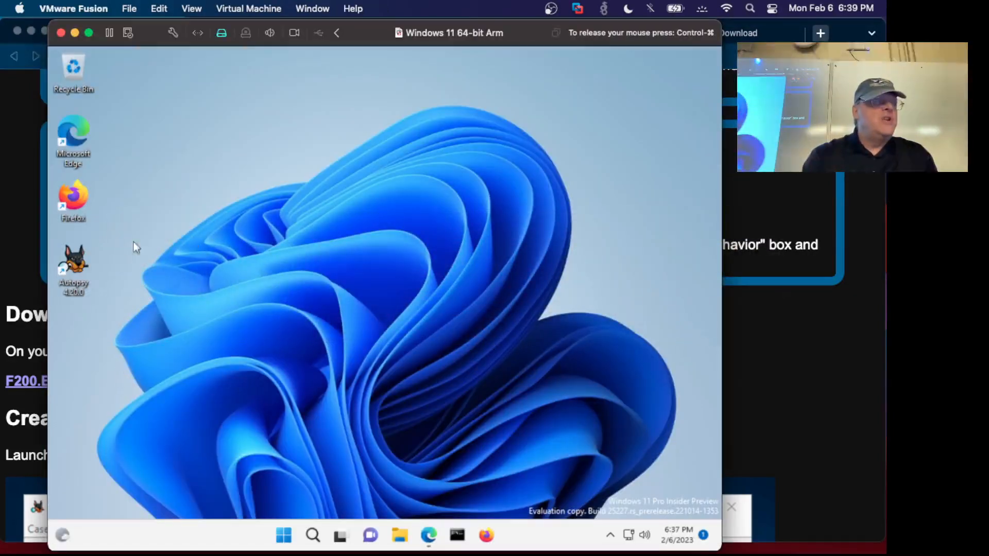
mouse_move(72, 265)
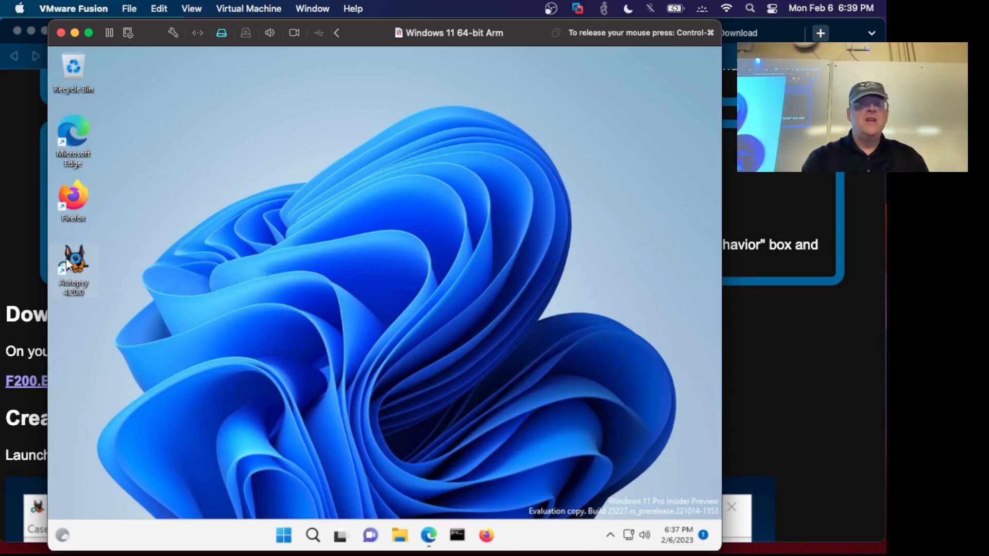
double_click(73, 262)
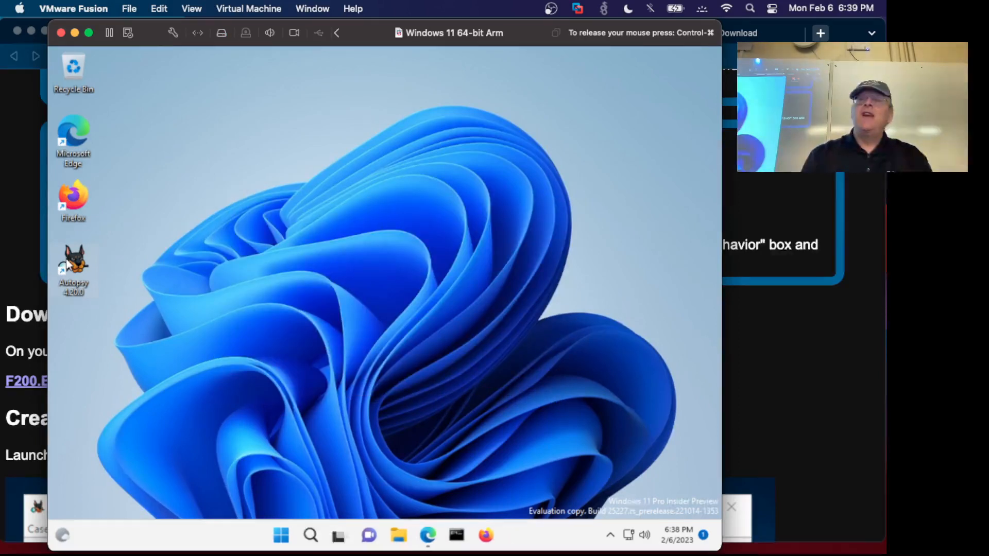
- Launch Autopsy and create a new case with Case Name F200a and Number F200a
double_click(73, 260)
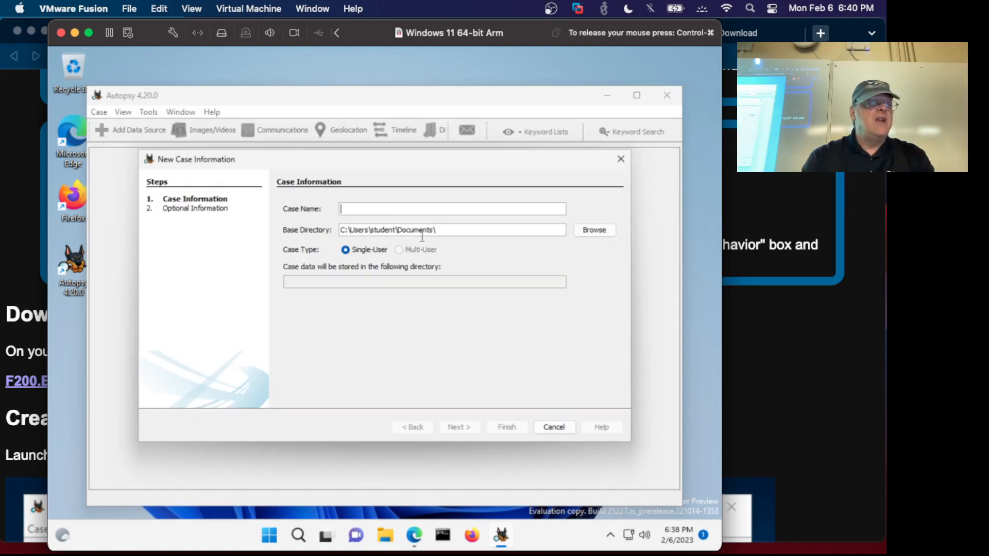
mouse_move(381, 220)
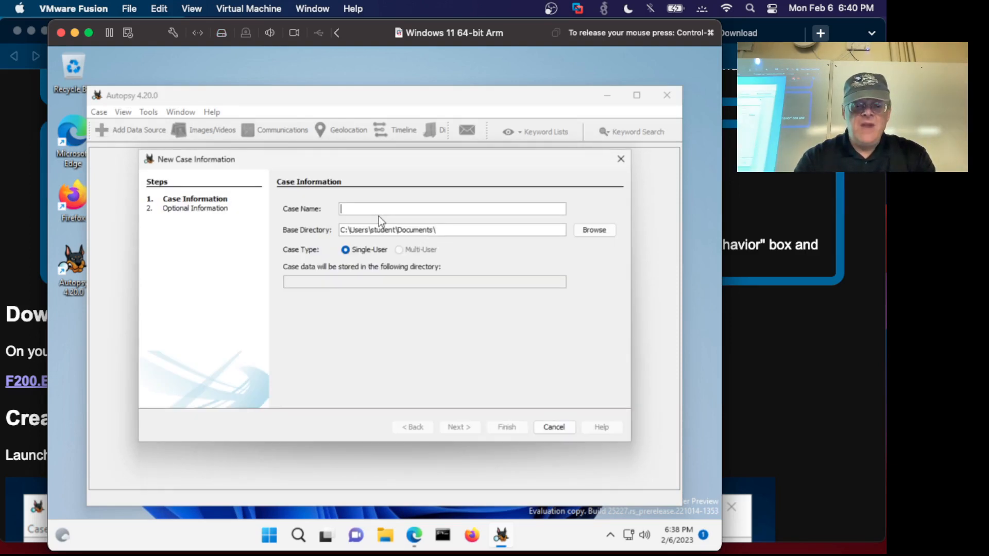
type("F200a")
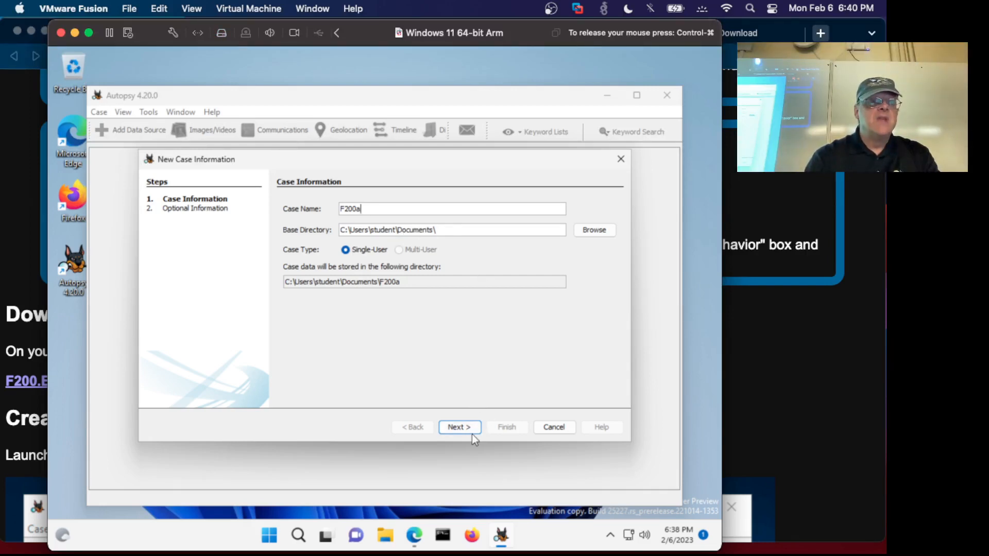
left_click(459, 427)
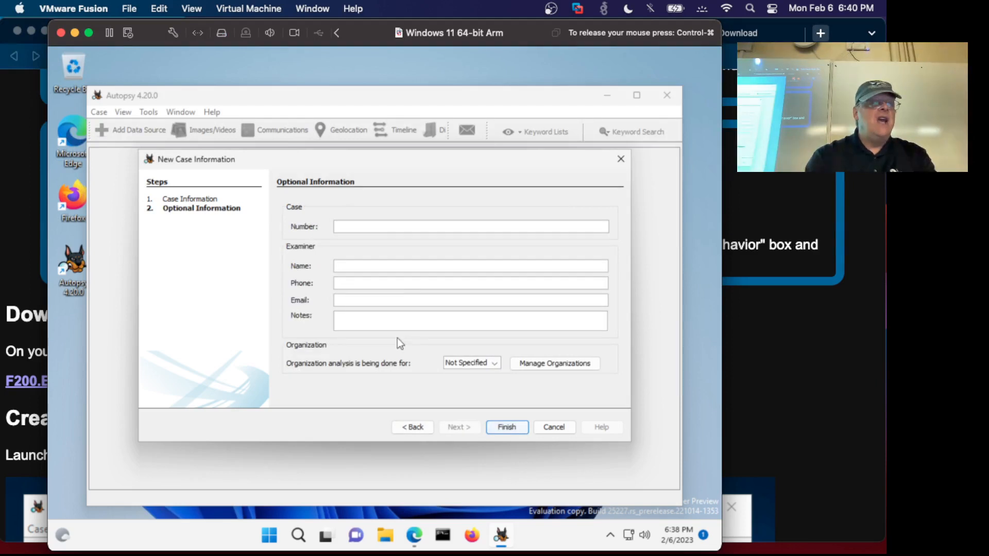
type("F200a")
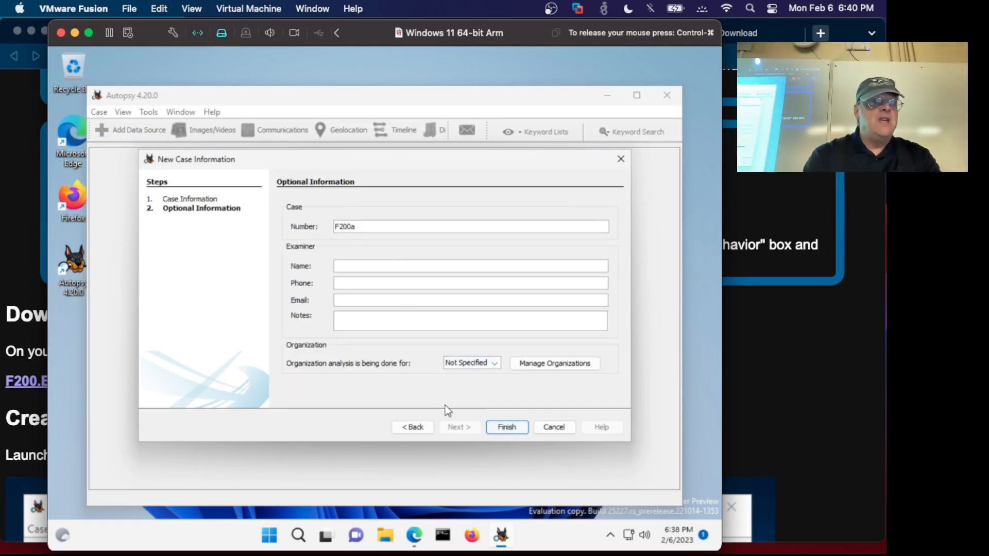
left_click(506, 427)
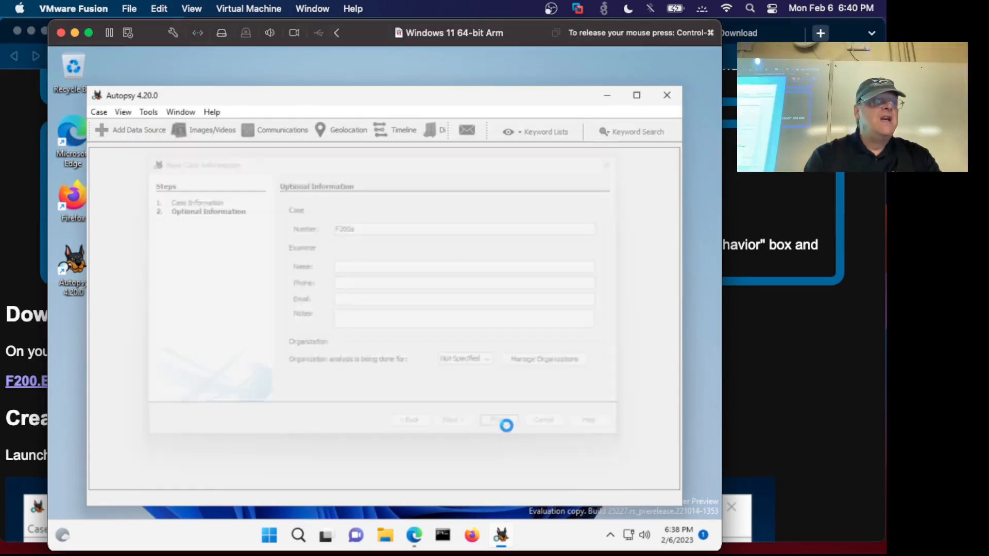
- Let the F200a case finish opening, then start the Add Data Source wizard
left_click(499, 419)
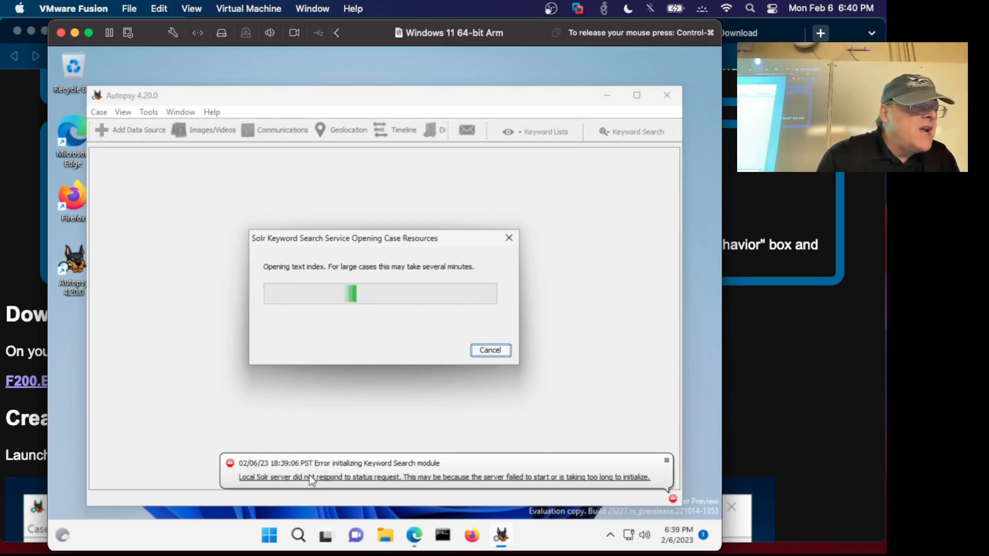
mouse_move(603, 461)
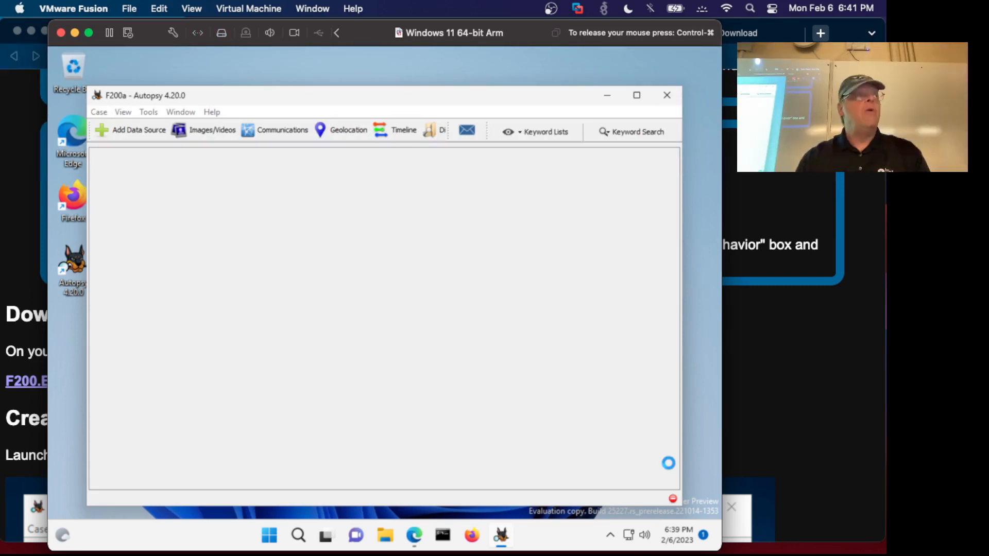
left_click(138, 130)
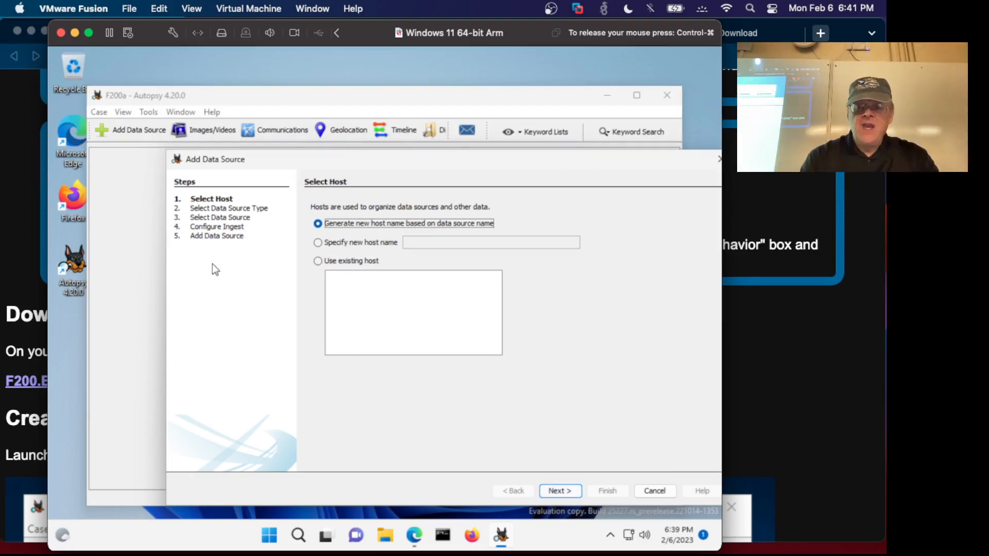
mouse_move(286, 231)
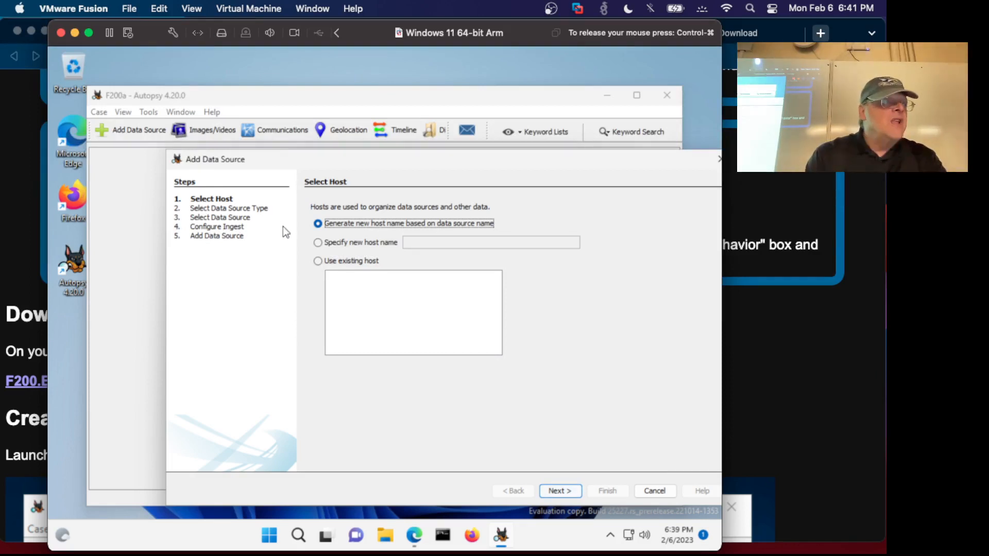
mouse_move(534, 400)
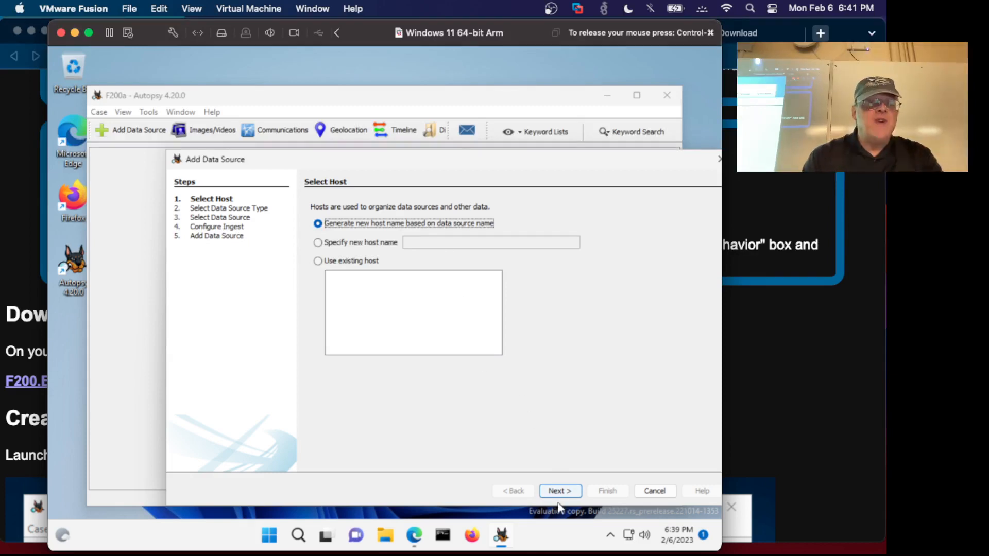
- Keep 'Generate new host name' and choose Disk Image or VM File as the data source type
left_click(560, 491)
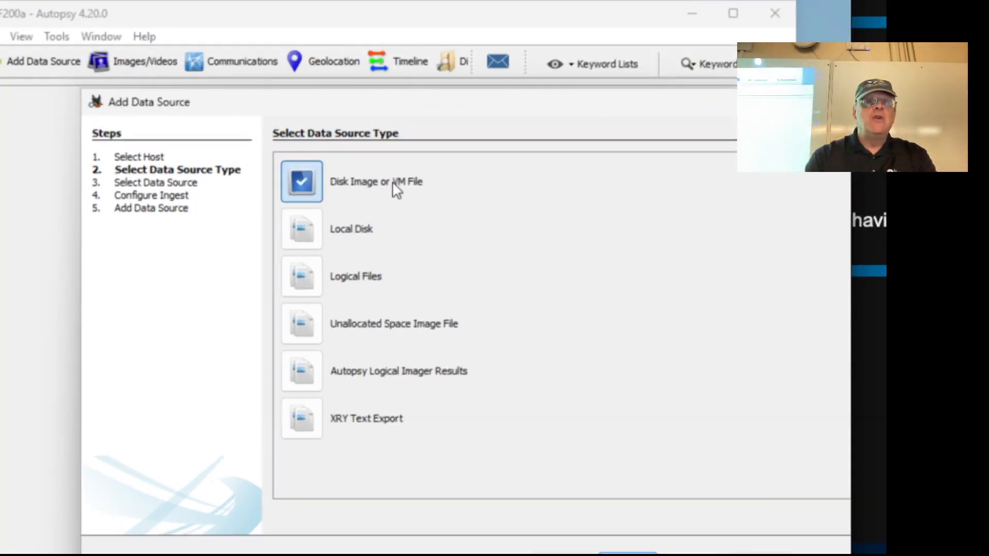
mouse_move(370, 211)
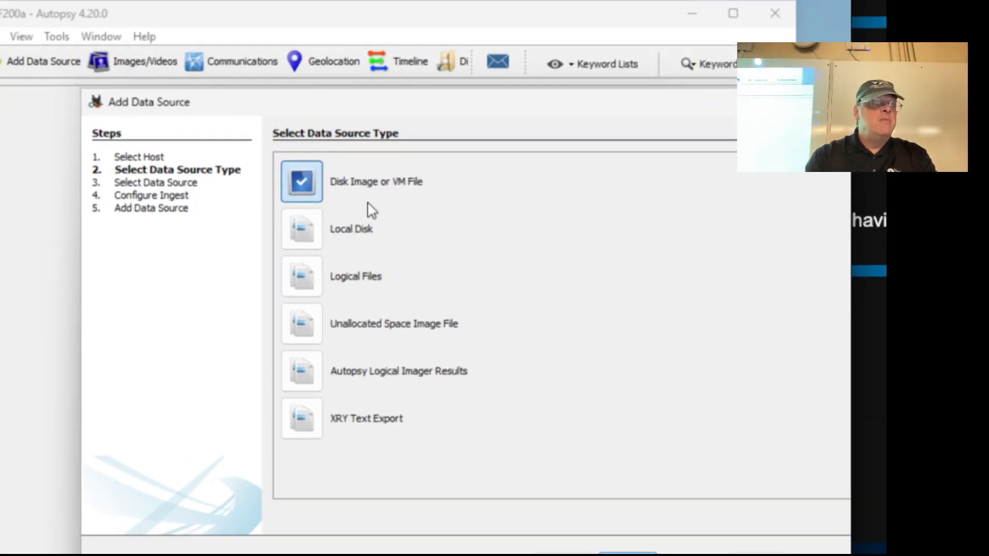
mouse_move(362, 276)
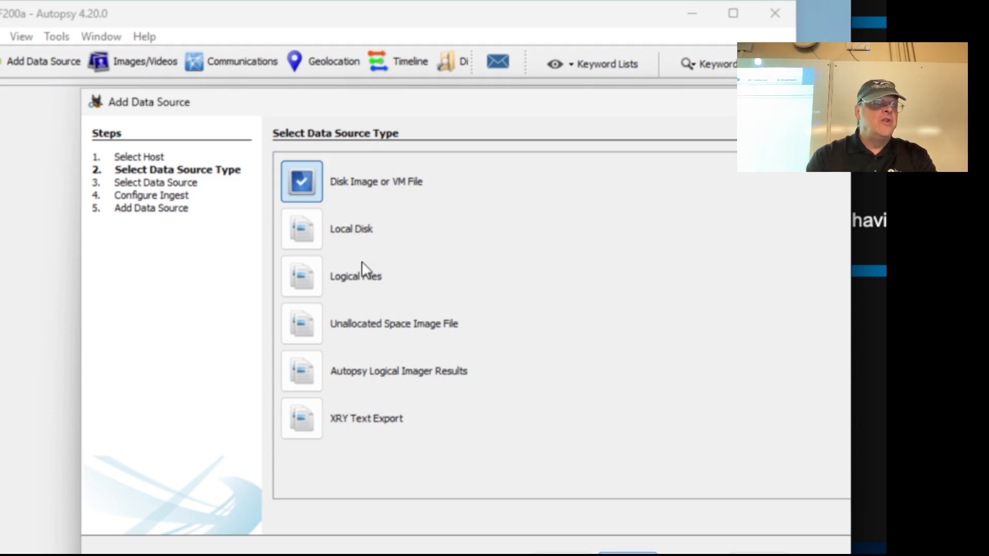
mouse_move(372, 283)
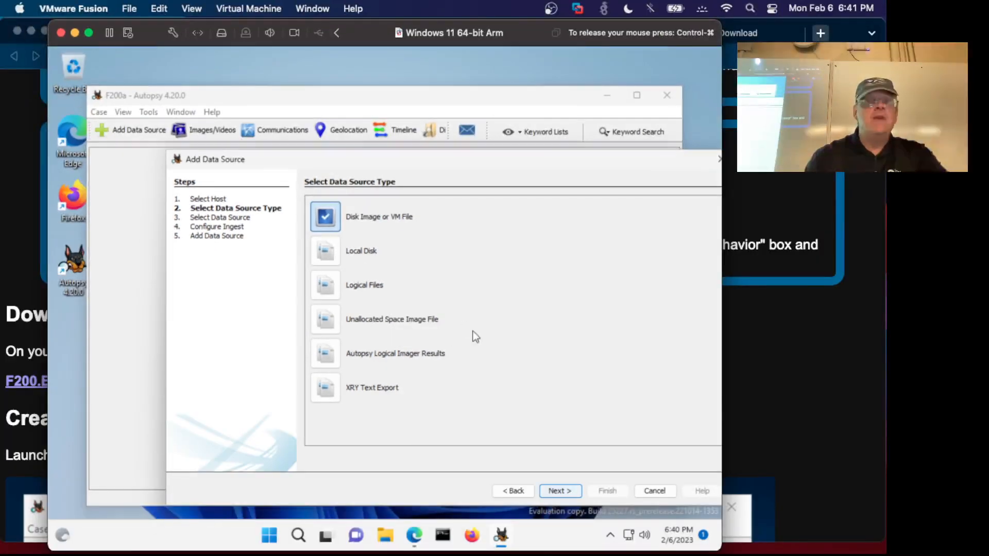
mouse_move(470, 257)
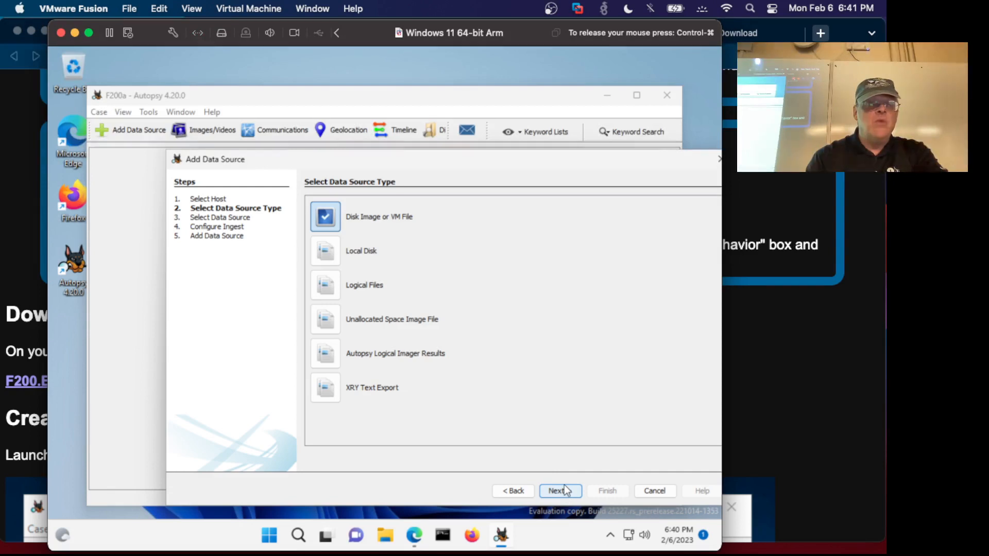
left_click(560, 491)
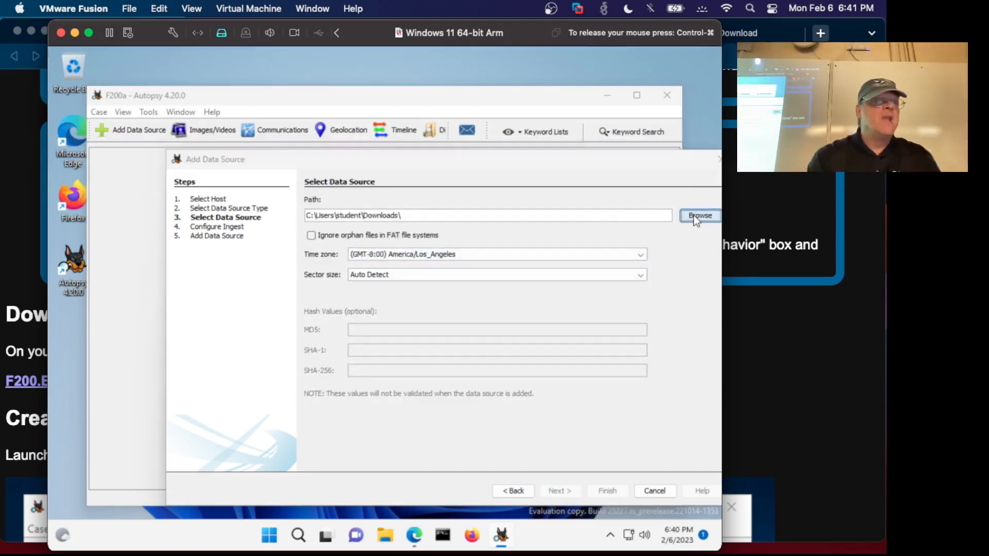
- Browse to F200.E01 in Downloads as the data source path and continue to ingest modules
left_click(700, 215)
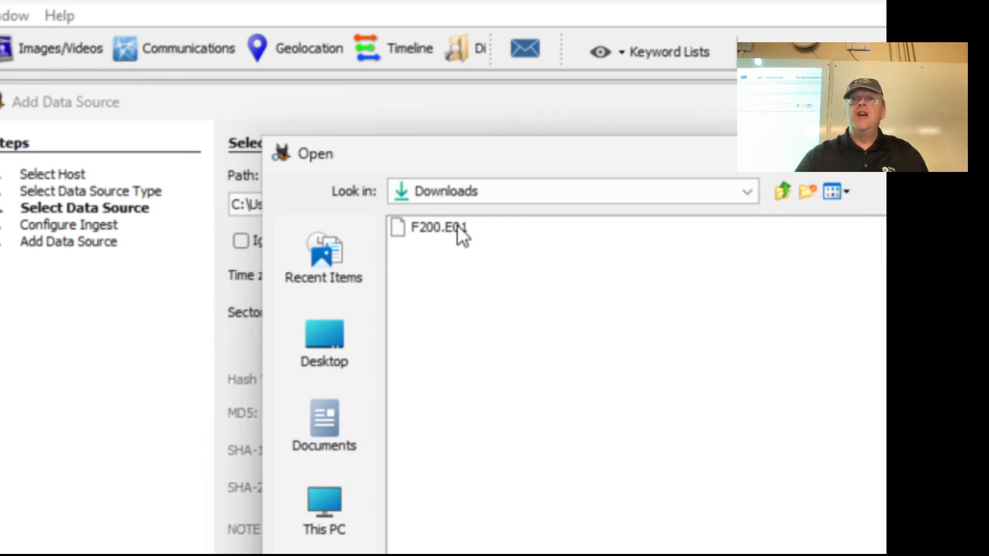
left_click(428, 228)
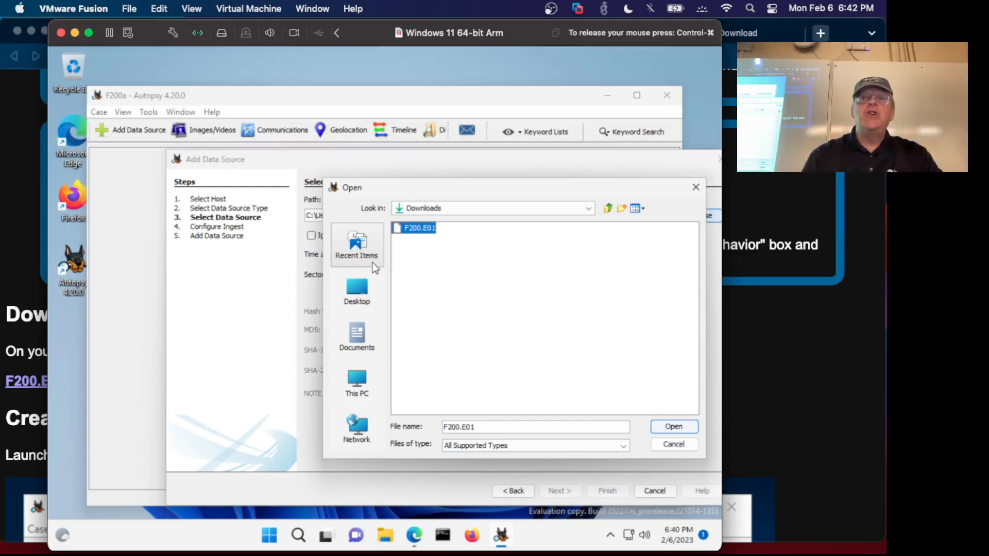
left_click(674, 427)
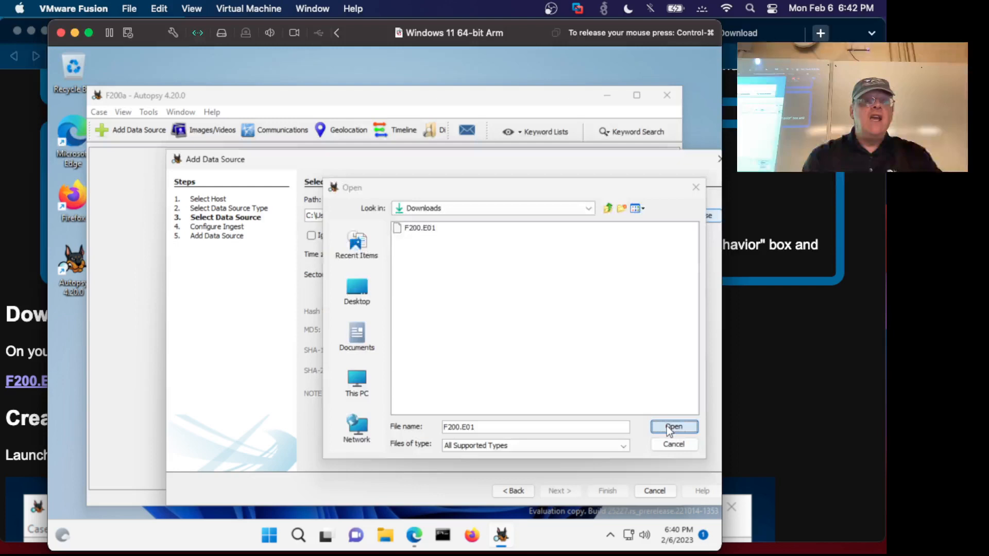
left_click(674, 427)
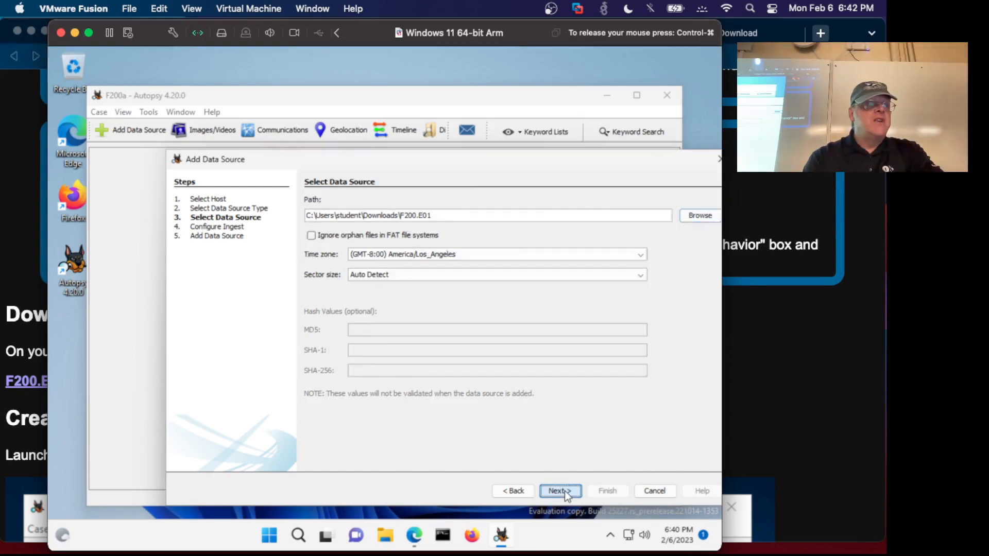
left_click(560, 491)
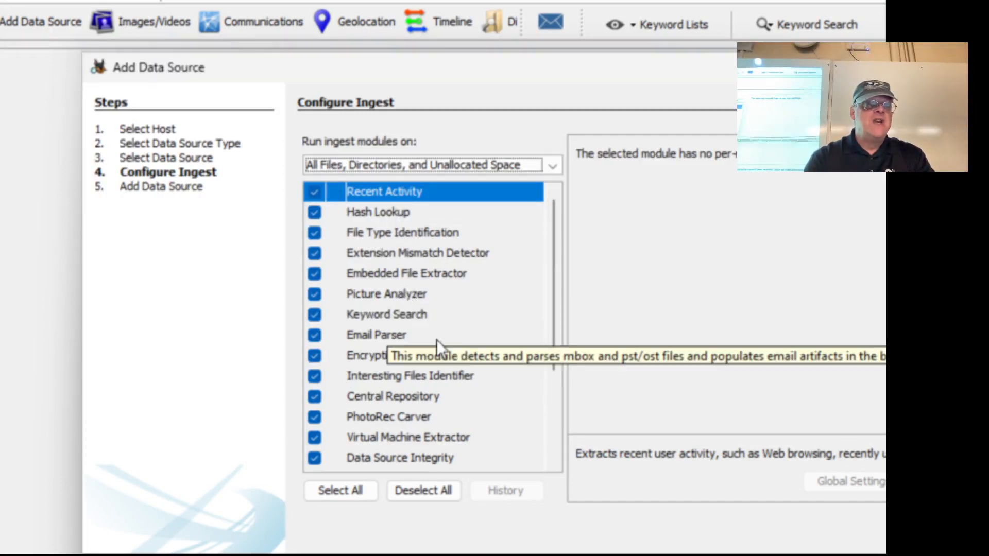
mouse_move(425, 419)
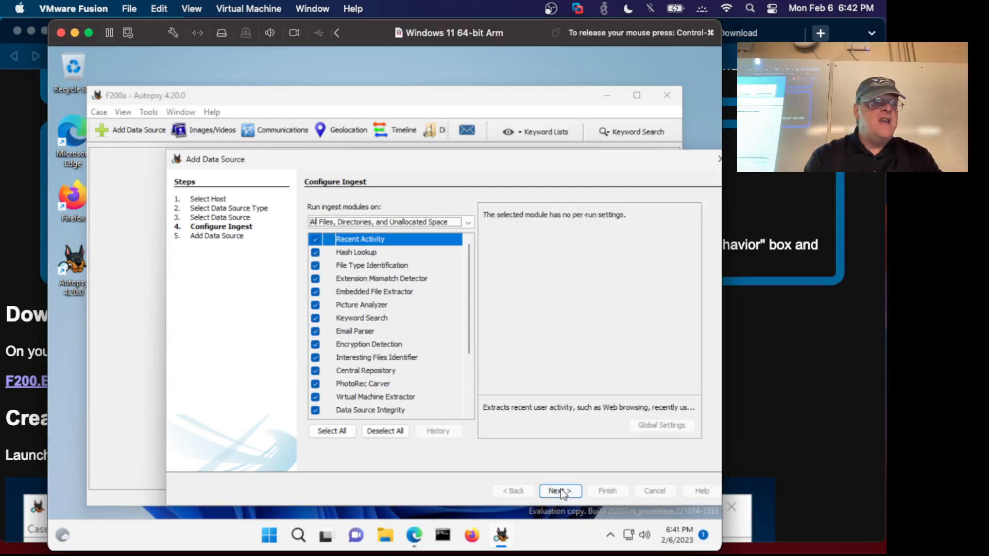
- Leave all ingest modules checked and finish adding F200.E01 so analysis begins
left_click(560, 491)
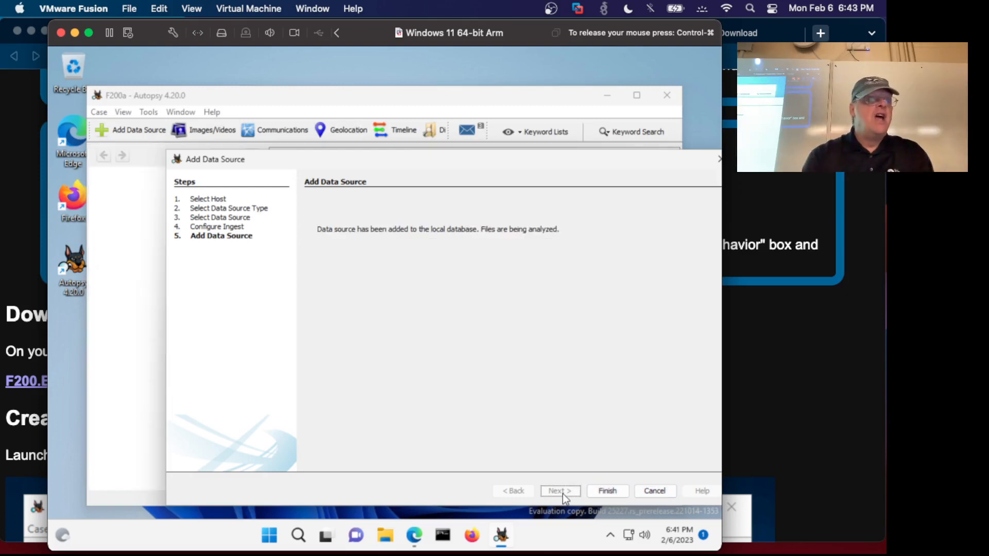
mouse_move(610, 356)
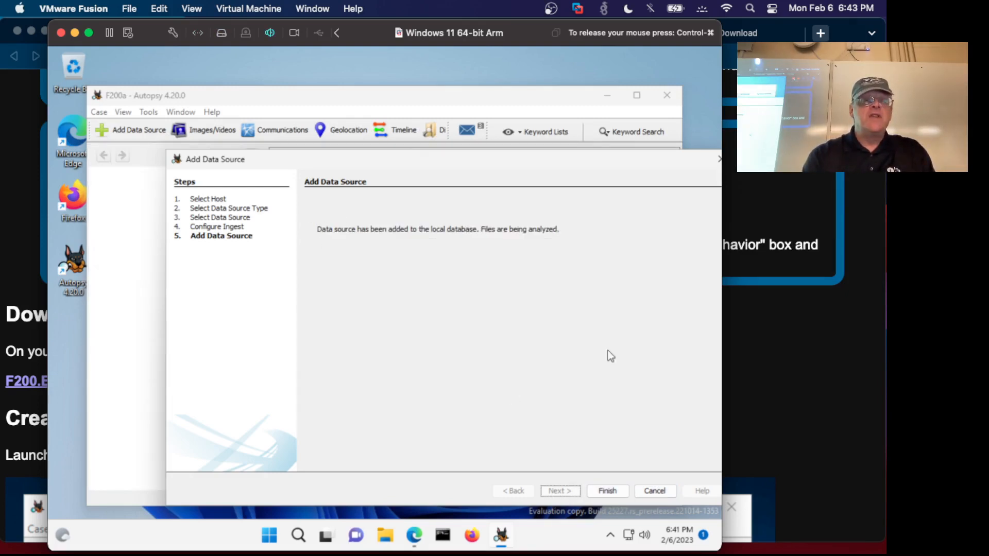
left_click(607, 491)
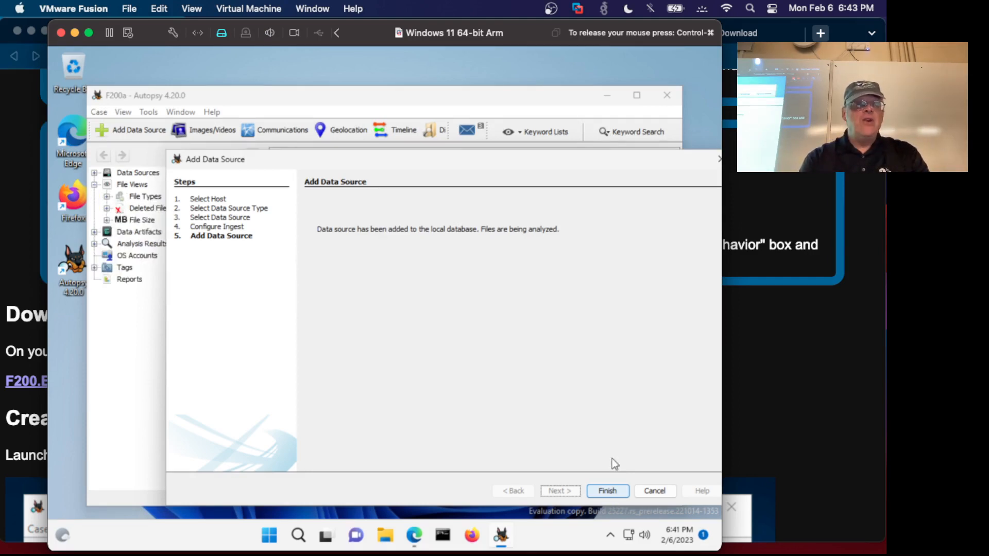
left_click(608, 491)
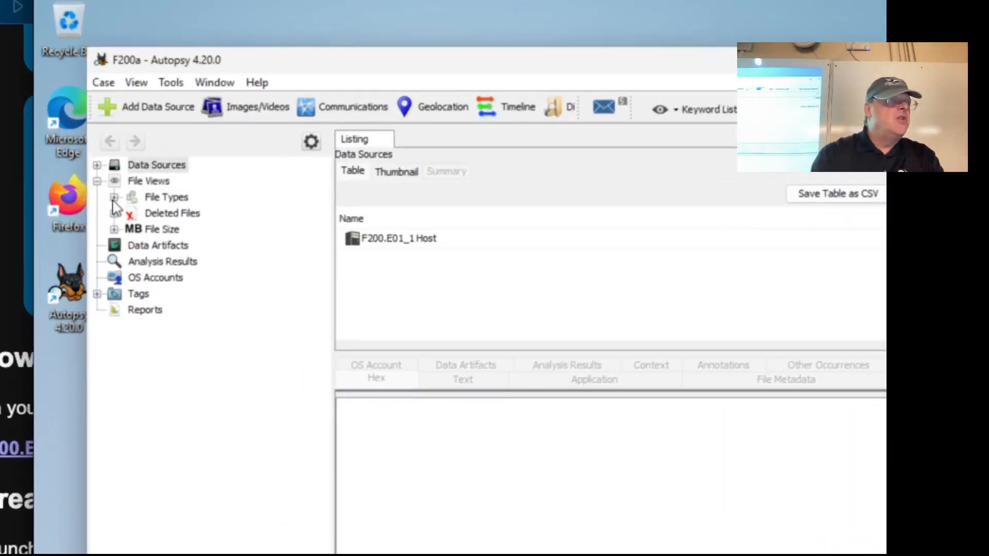
- Expand File Types > By Extension > Documents to Plain Text (1) and view Hello.txt reading 'Hello, World!'
left_click(114, 197)
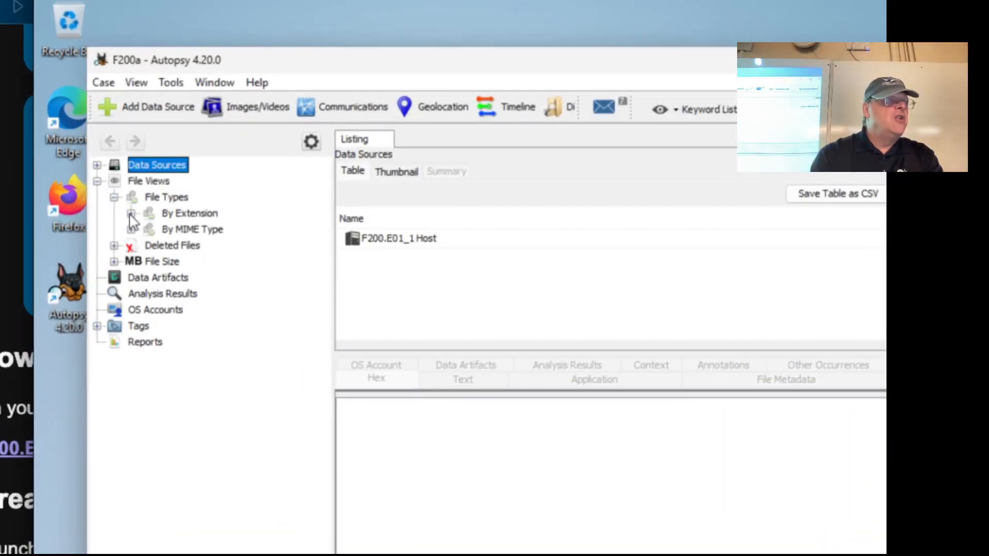
left_click(131, 214)
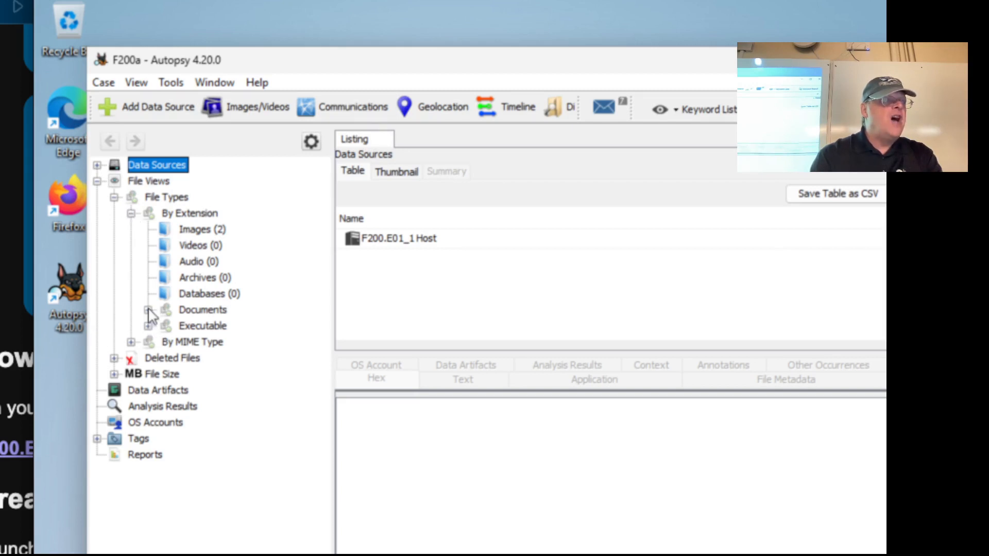
left_click(148, 310)
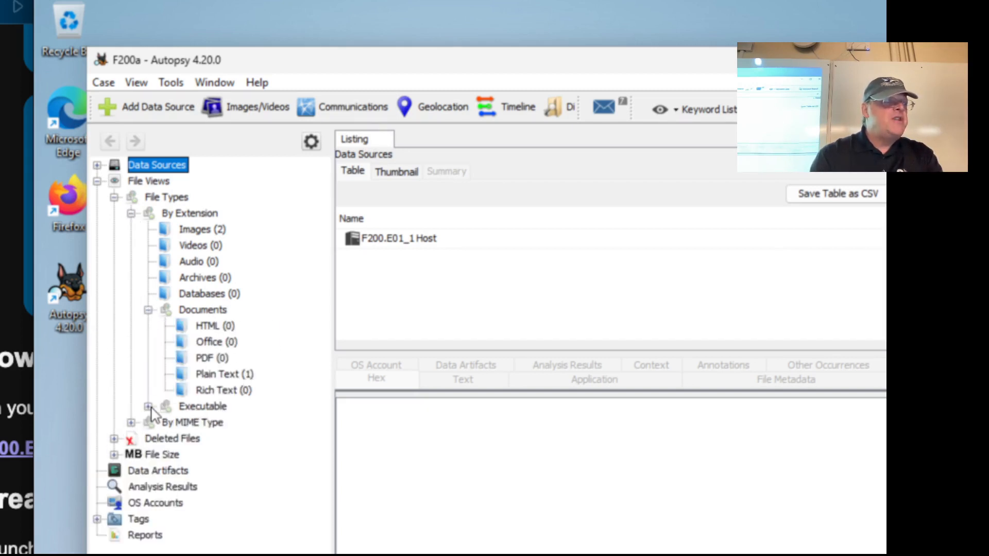
left_click(149, 407)
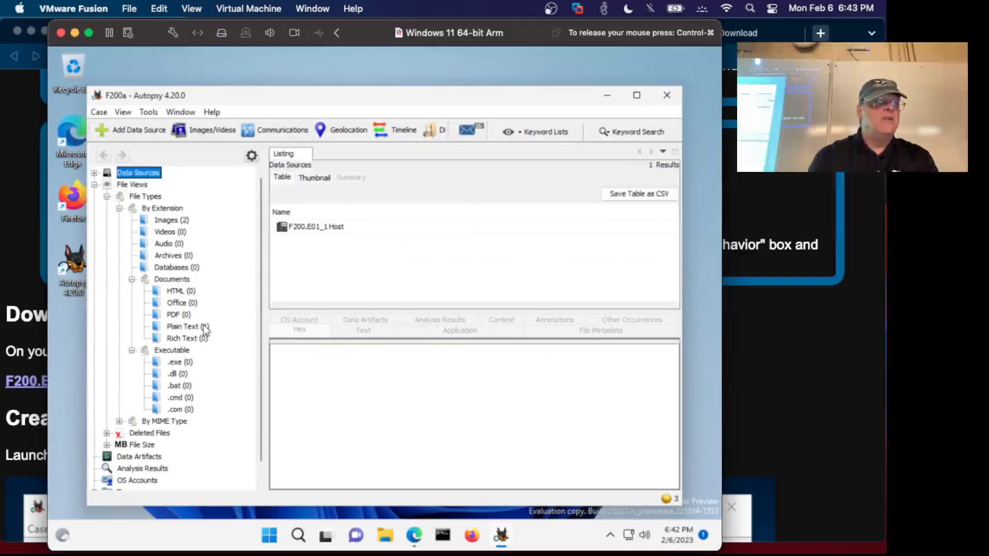
left_click(182, 327)
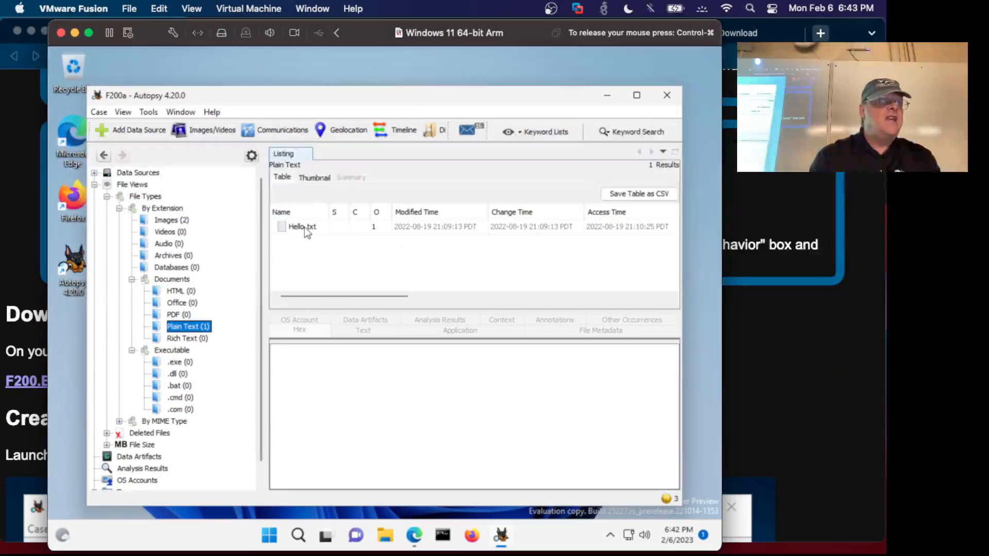
left_click(301, 226)
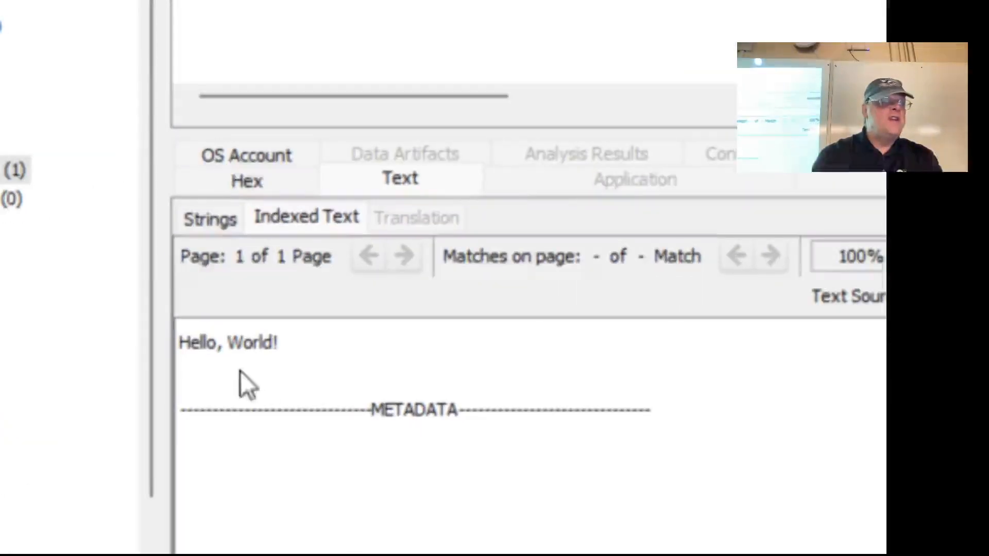
mouse_move(290, 382)
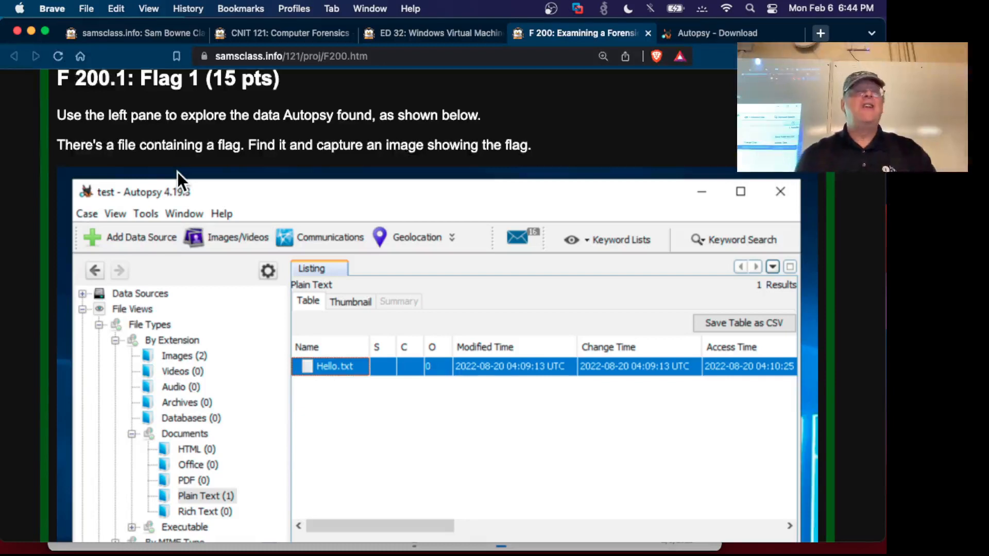
mouse_move(216, 149)
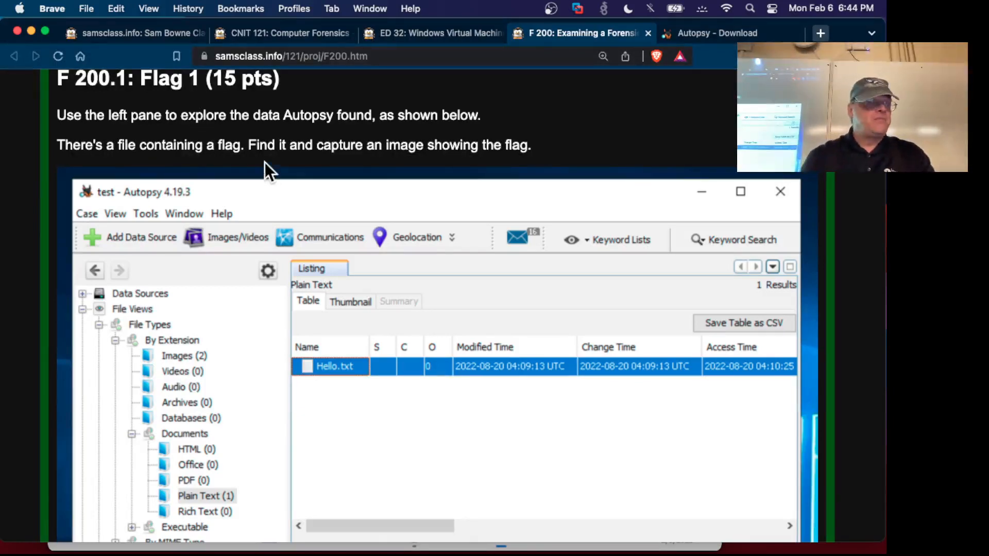
mouse_move(350, 324)
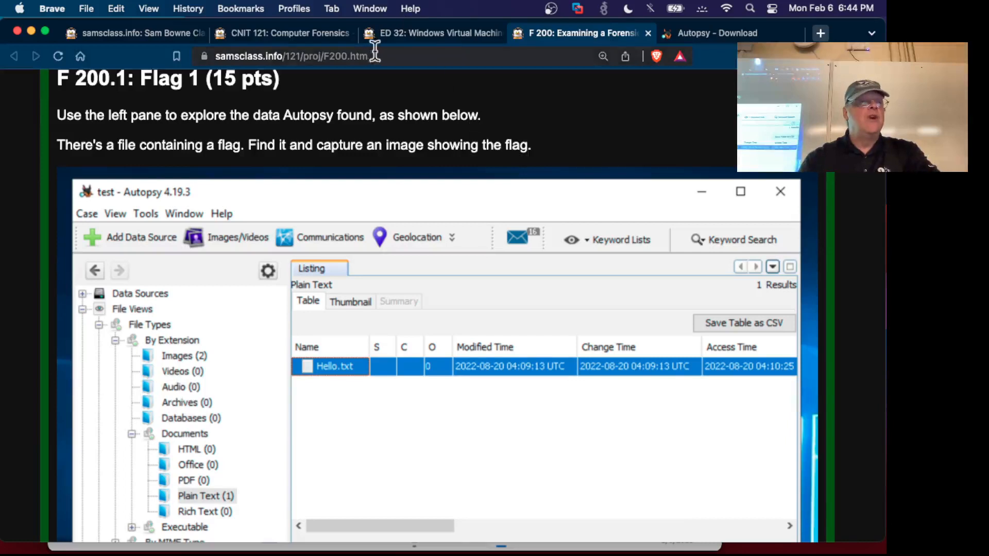
mouse_move(310, 47)
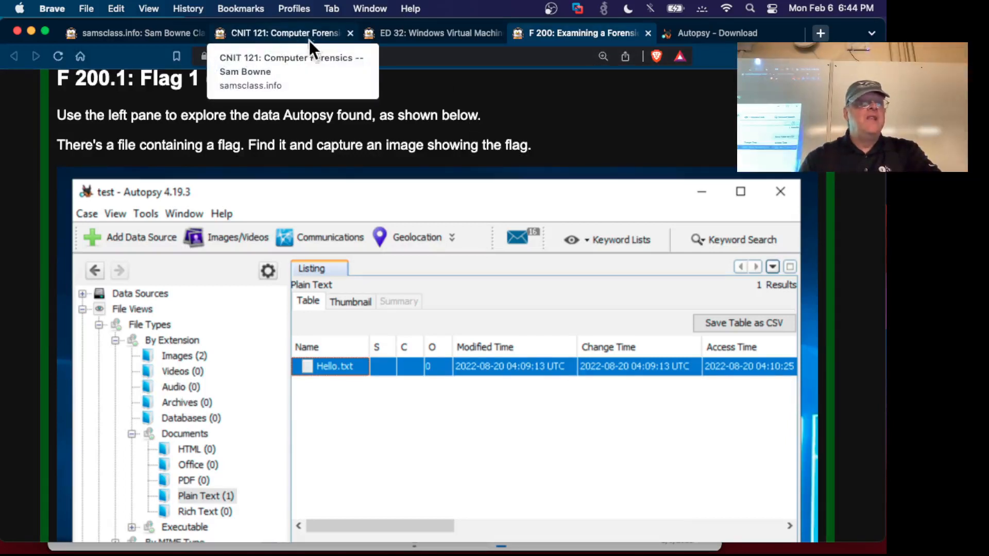
- Review the CNIT 121 schedule's Autopsy due dates and scroll back to the Projects list
left_click(281, 32)
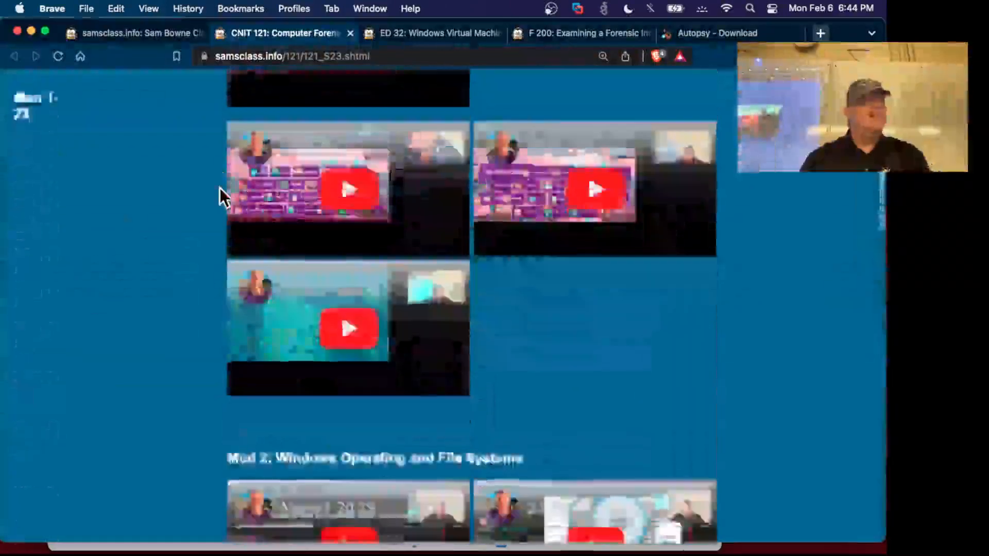
scroll("down", 3)
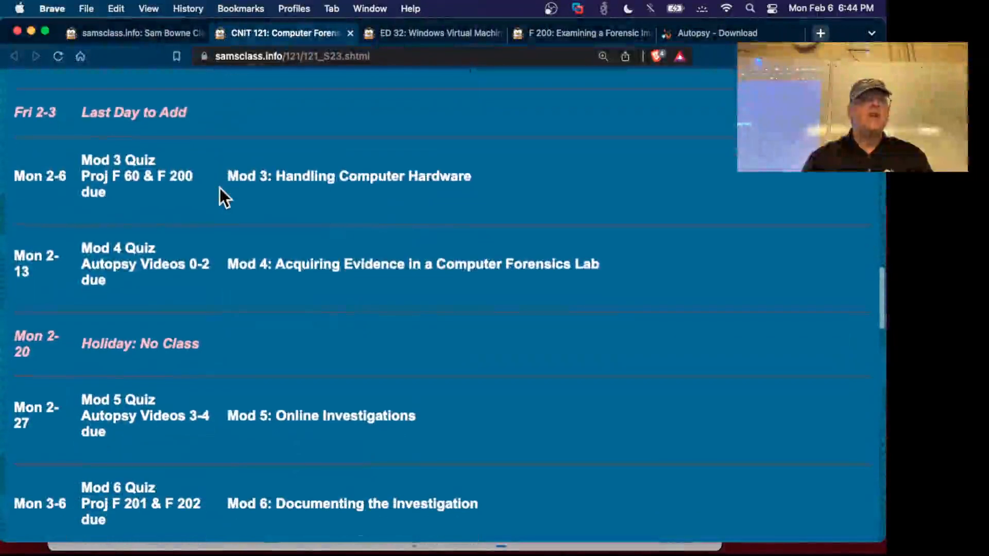
scroll("down", 3)
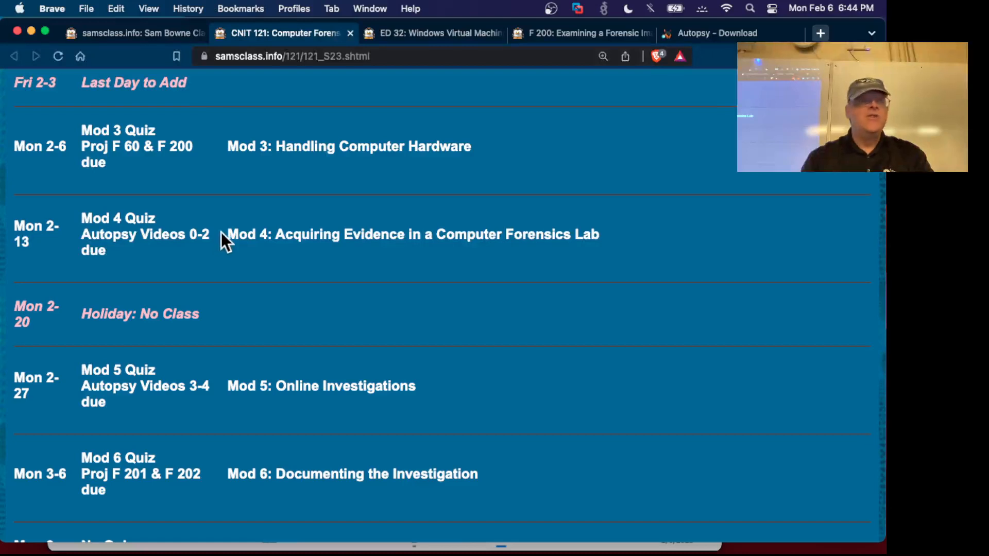
mouse_move(198, 389)
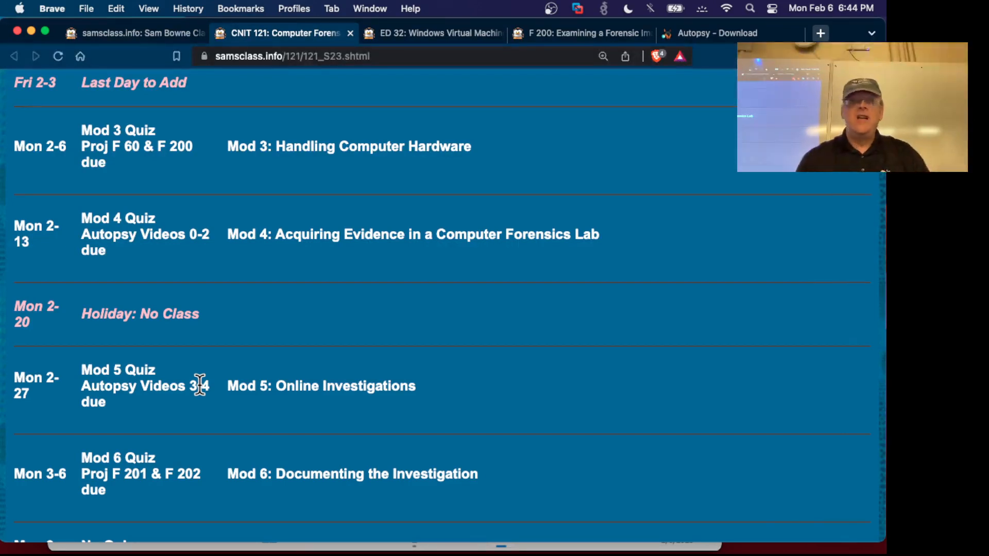
scroll("down", 3)
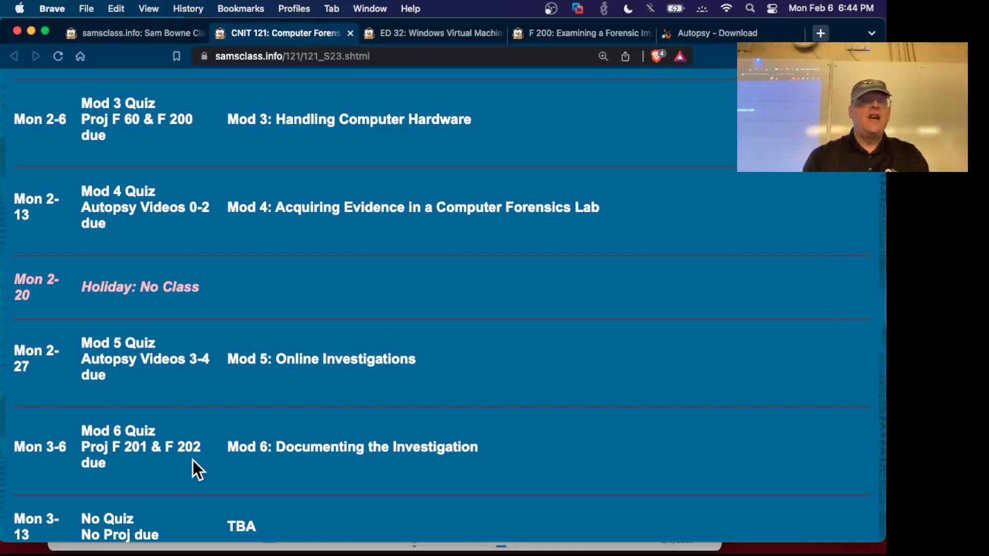
scroll("down", 3)
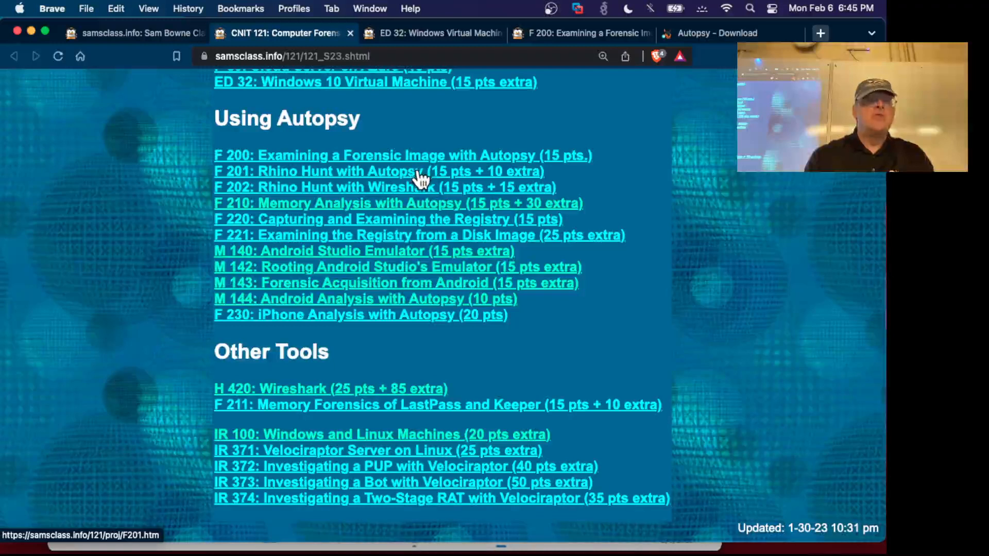
mouse_move(438, 193)
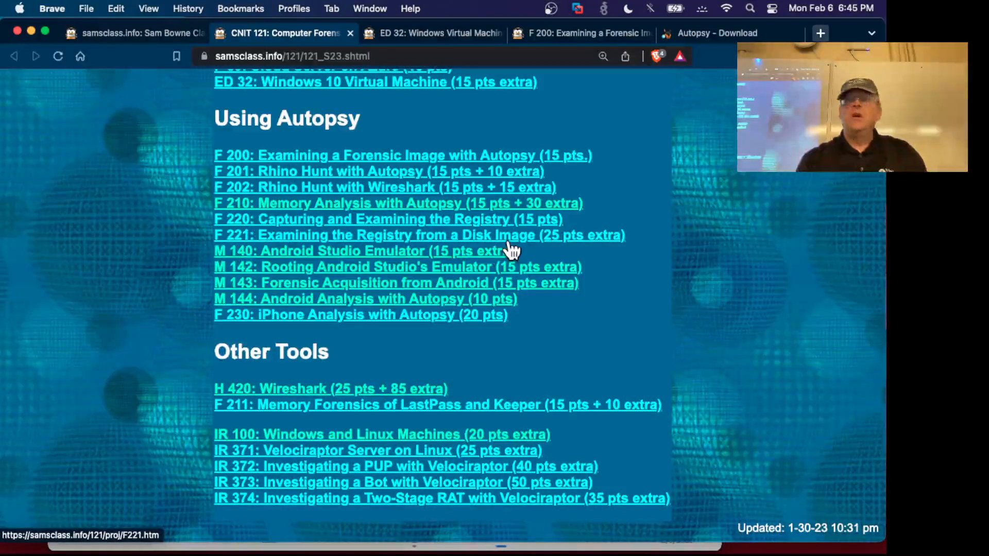
mouse_move(369, 248)
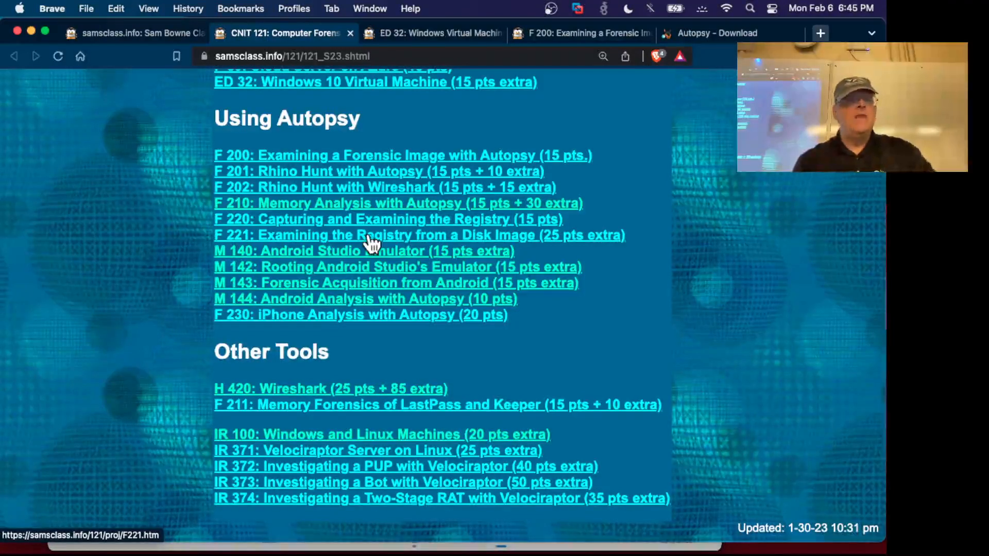
scroll("up", 3)
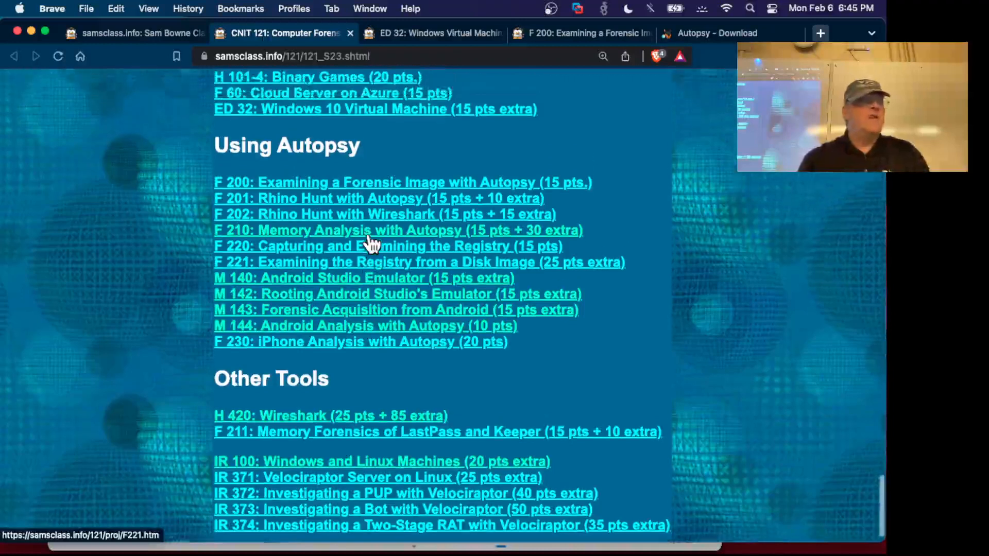
scroll("up", 3)
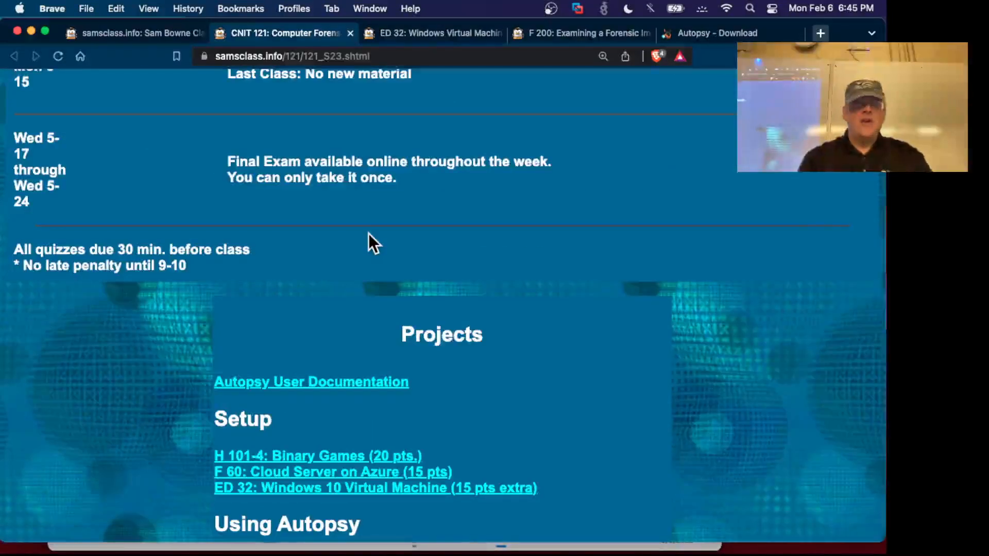